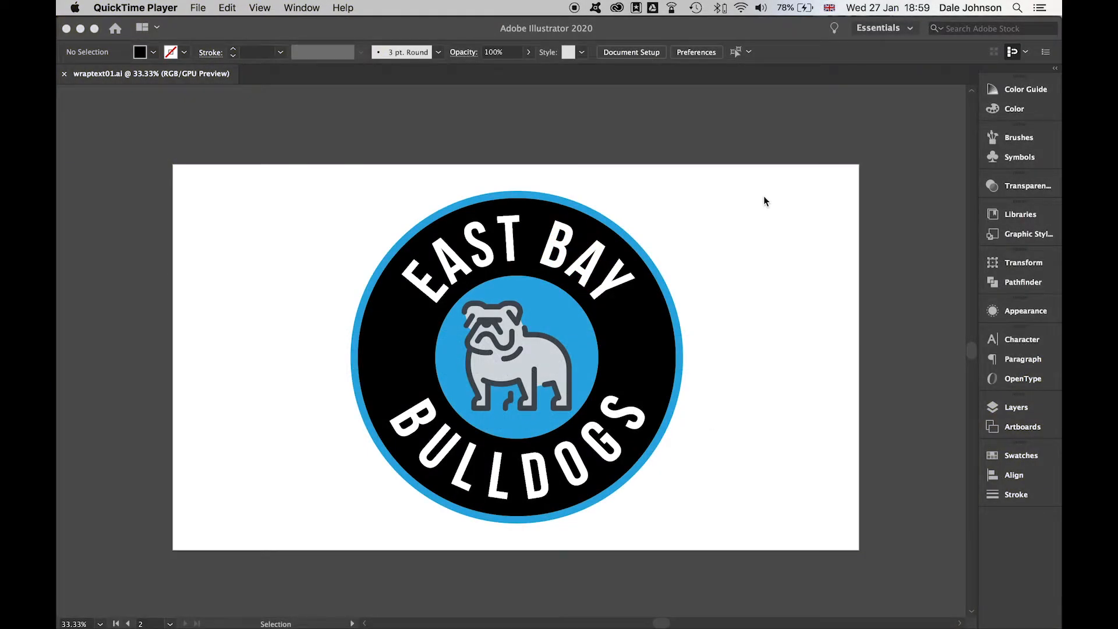
{"action": "mouse_move", "coordinate": [641, 190]}
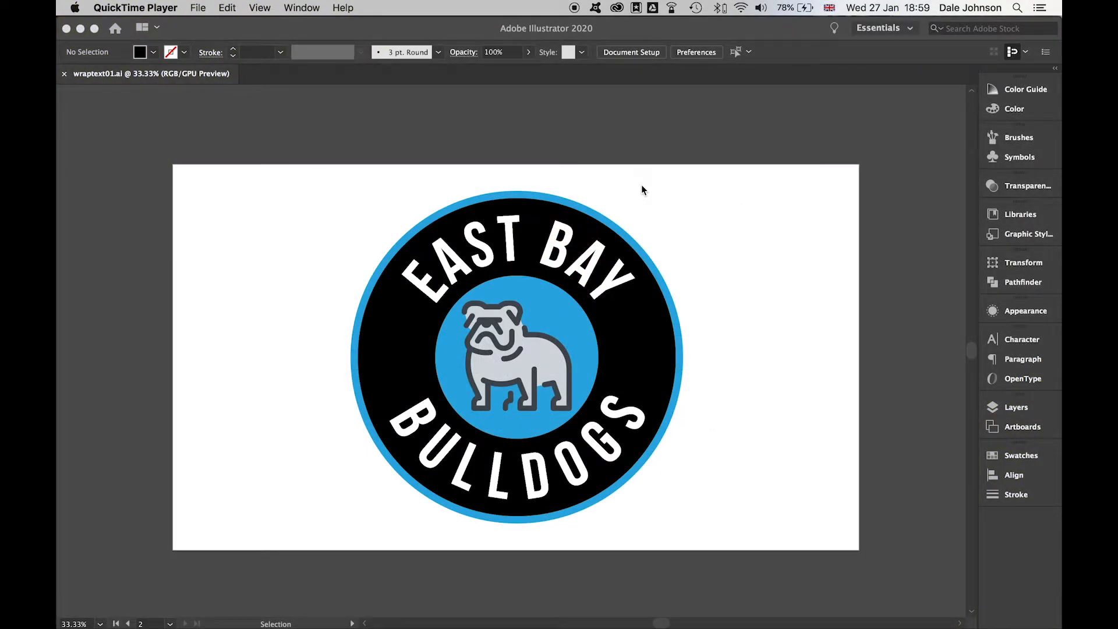
Step: Deselect the circle and place placeholder 'Text Here' along its outline with Type on a Path
{"action": "scroll", "scroll_direction": "down", "scroll_amount": 3}
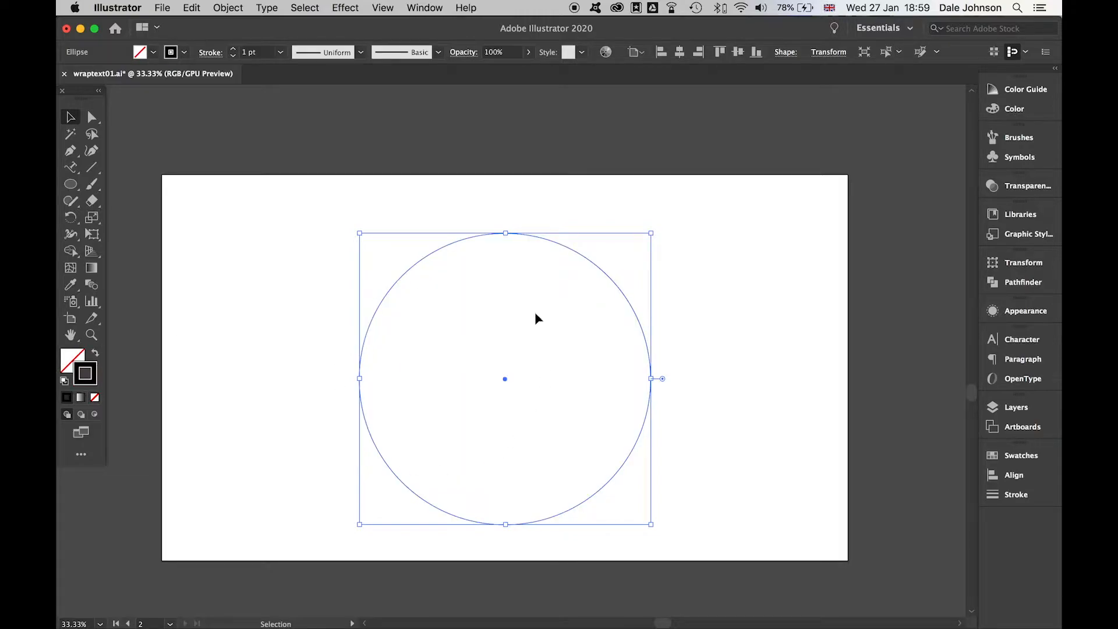
{"action": "left_click", "coordinate": [713, 359]}
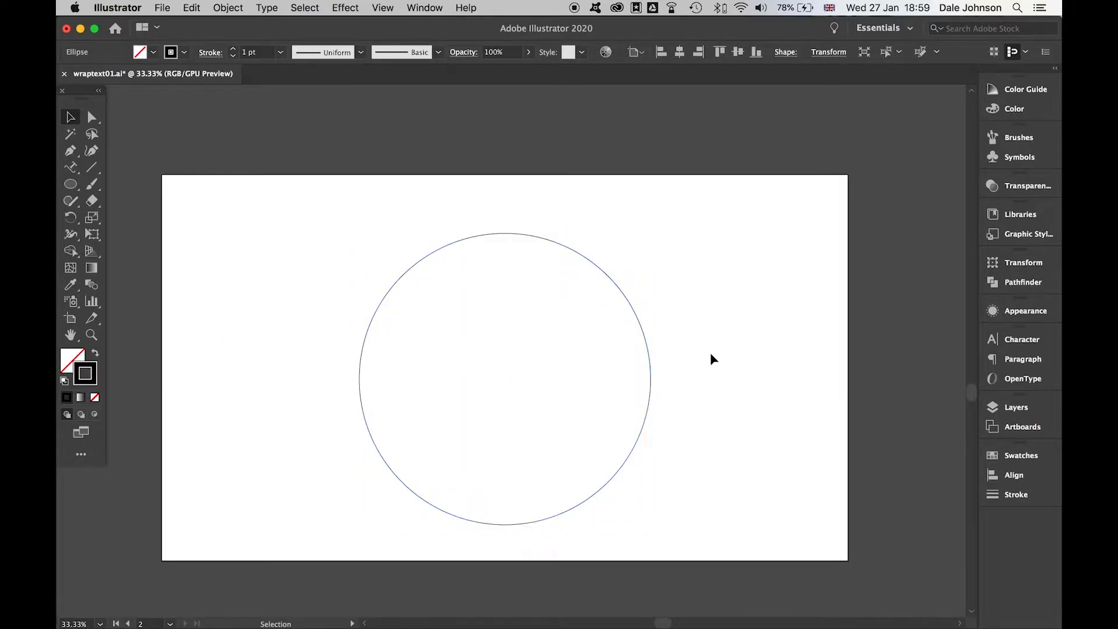
{"action": "left_click", "coordinate": [298, 305]}
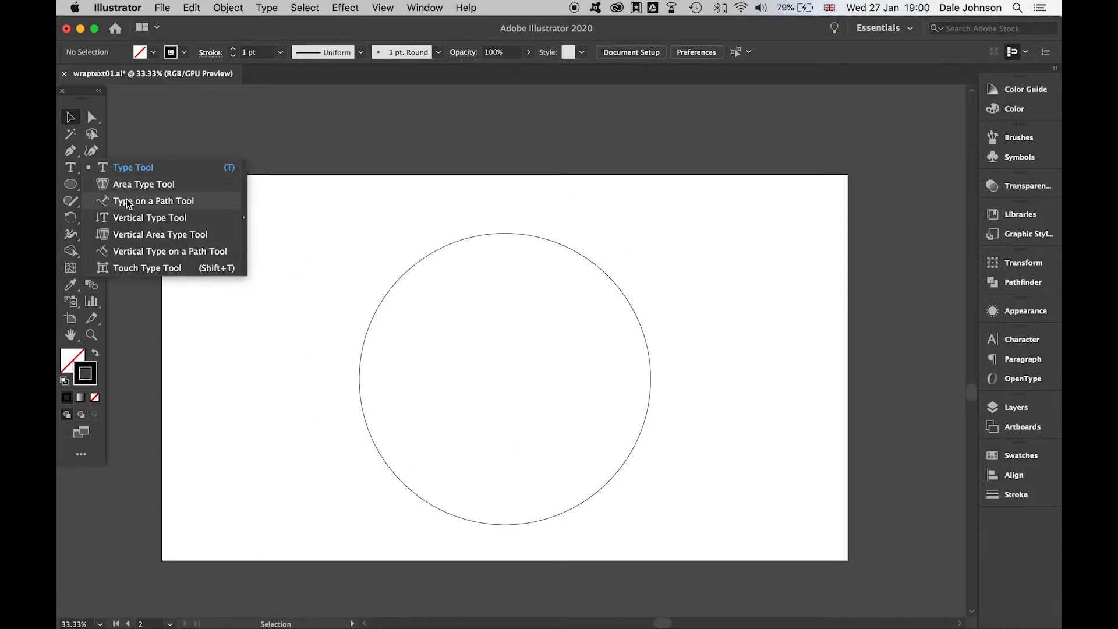
{"action": "left_click", "coordinate": [153, 200]}
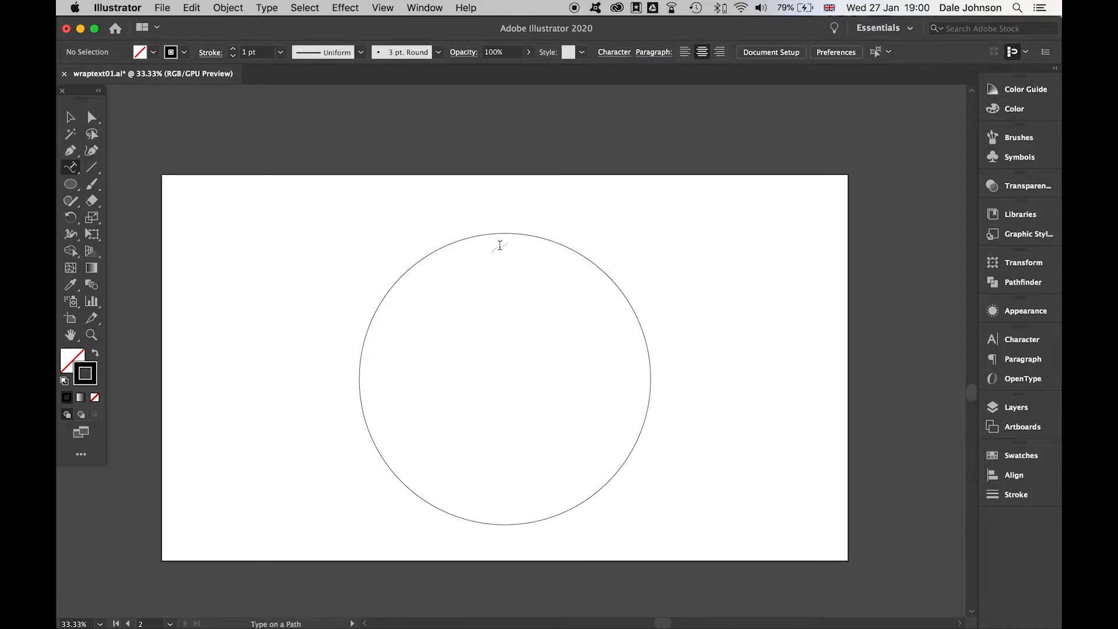
{"action": "mouse_move", "coordinate": [474, 234]}
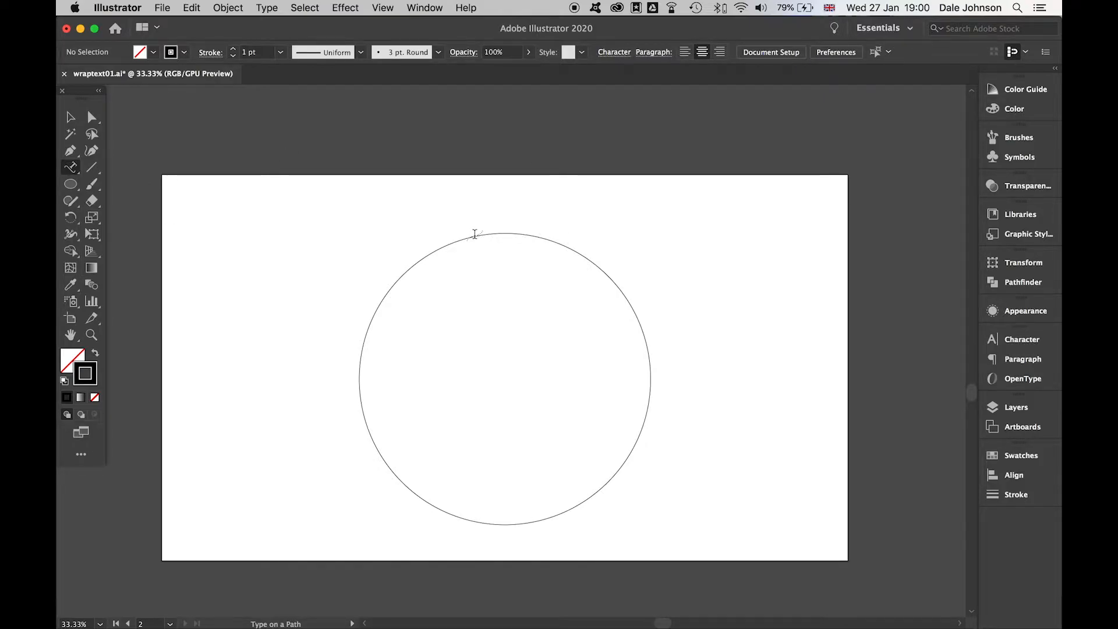
{"action": "left_click", "coordinate": [474, 234]}
{"action": "type", "text": "Text Here"}
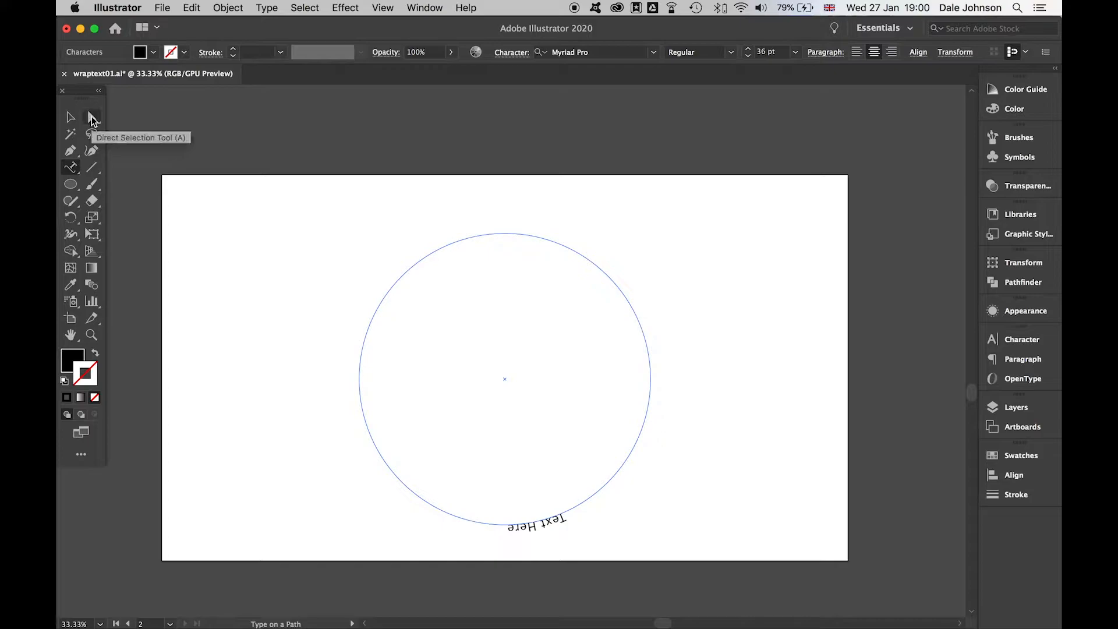
Step: Drag the path-type centre bracket so 'Text Here' sits upright, centred atop the circle
{"action": "left_click", "coordinate": [92, 117]}
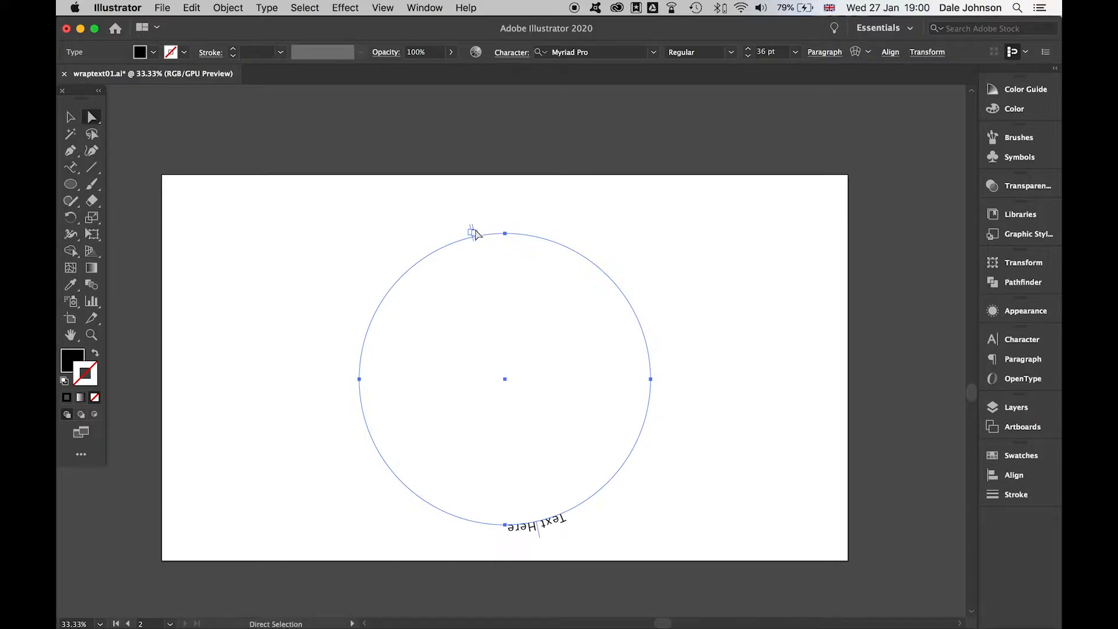
{"action": "mouse_move", "coordinate": [476, 242]}
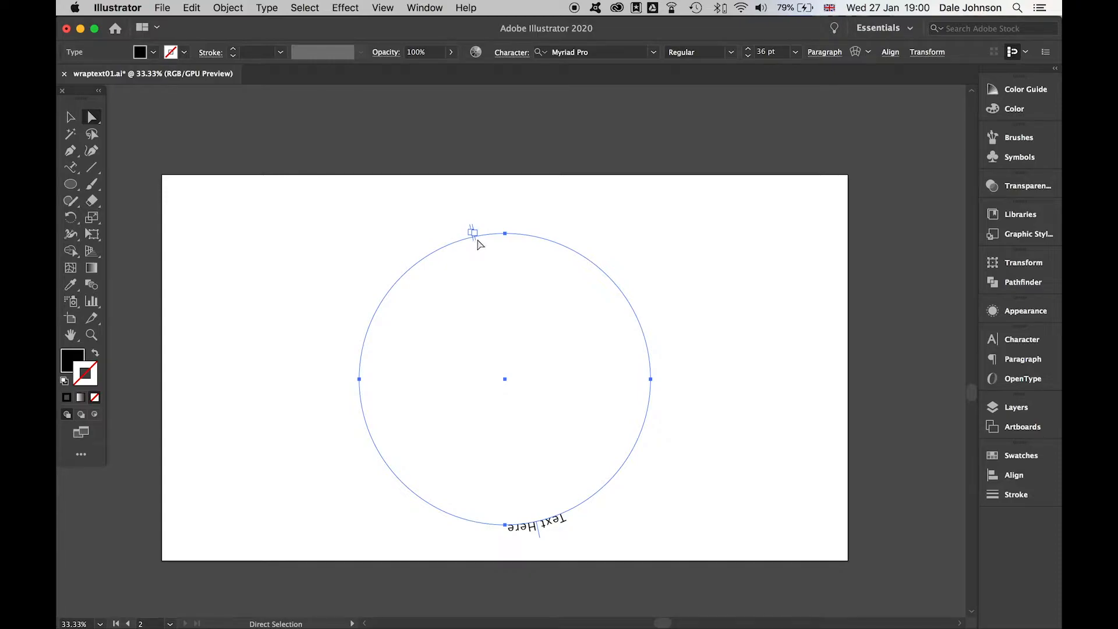
{"action": "mouse_move", "coordinate": [470, 250]}
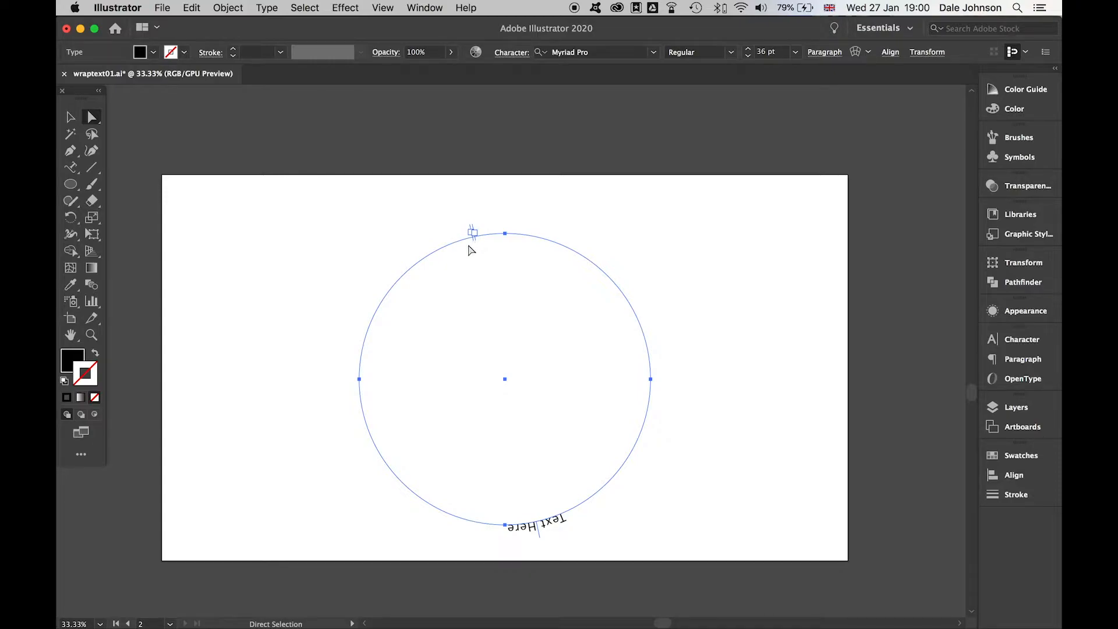
{"action": "mouse_move", "coordinate": [474, 243]}
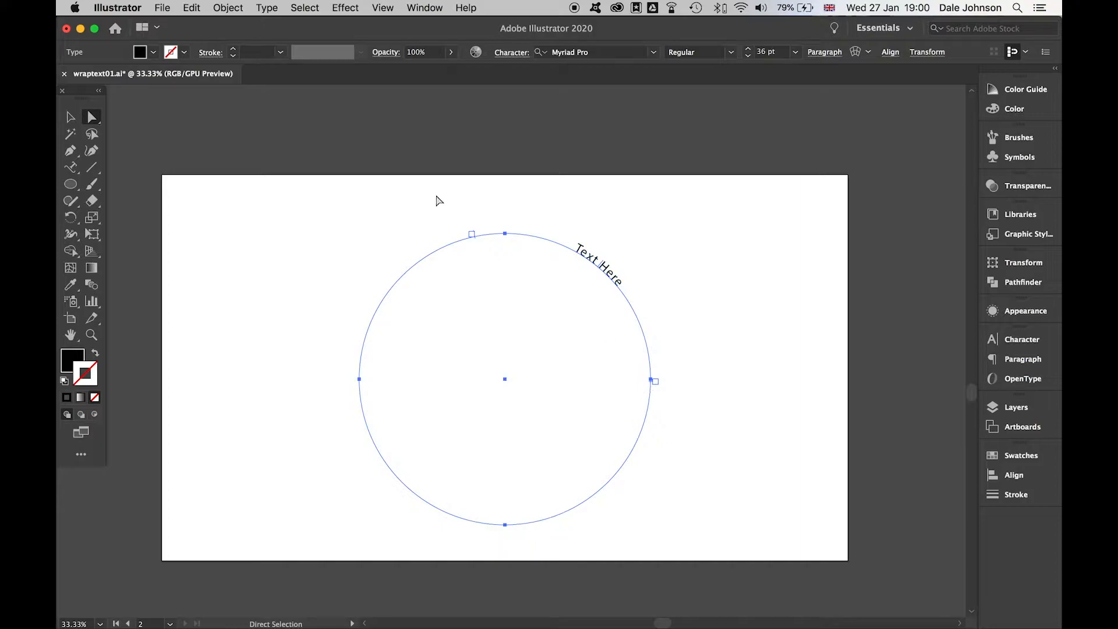
{"action": "mouse_move", "coordinate": [478, 245]}
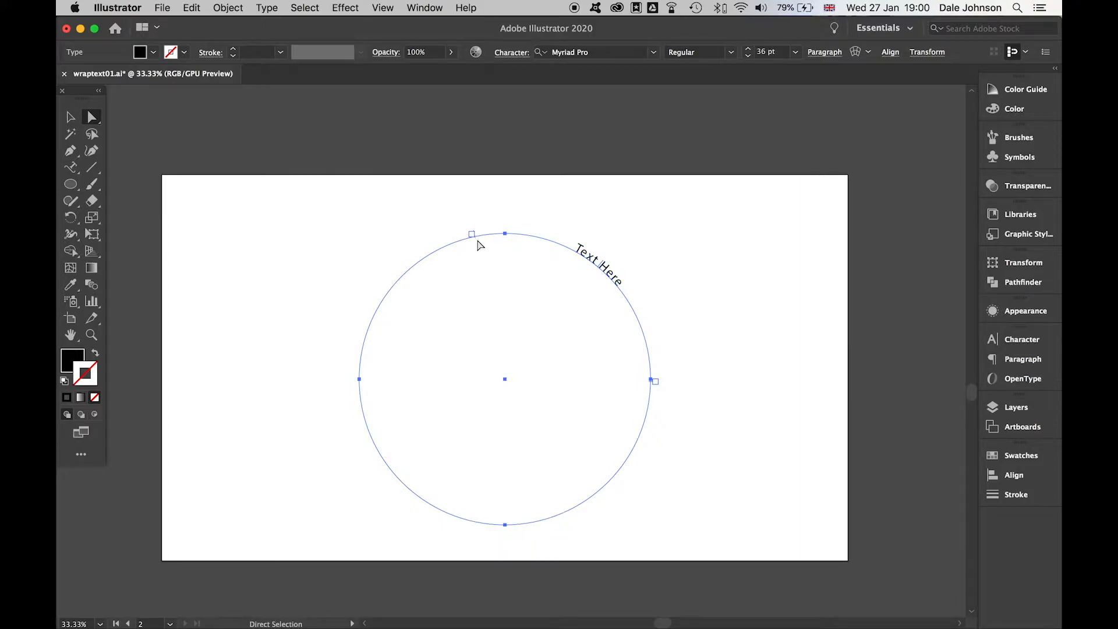
{"action": "left_click_drag", "start_coordinate": [470, 234], "coordinate": [444, 242]}
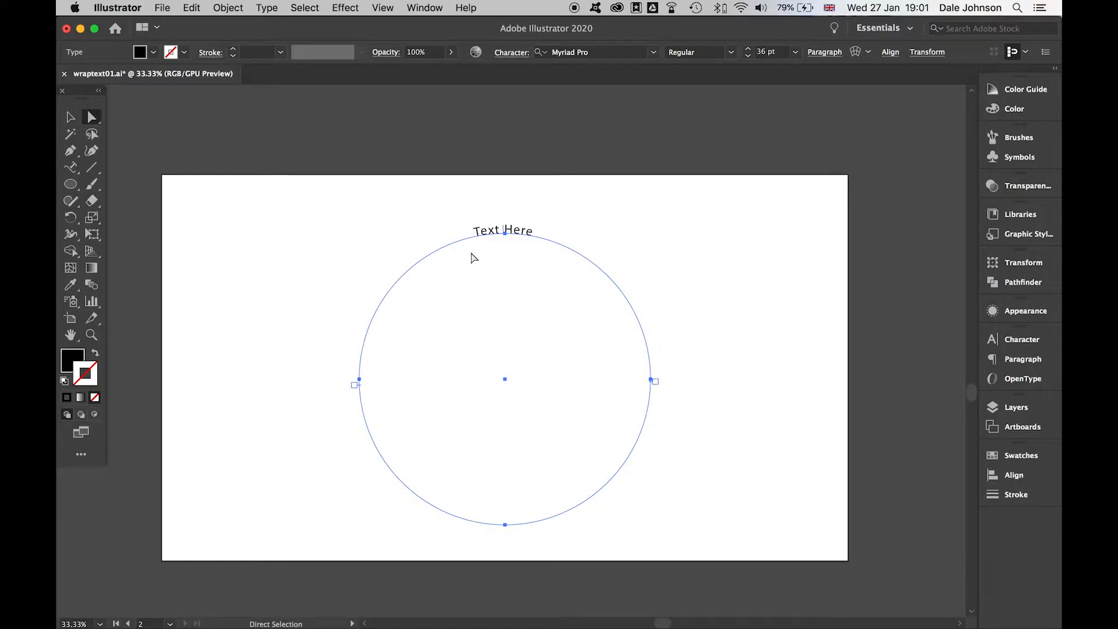
{"action": "mouse_move", "coordinate": [71, 172]}
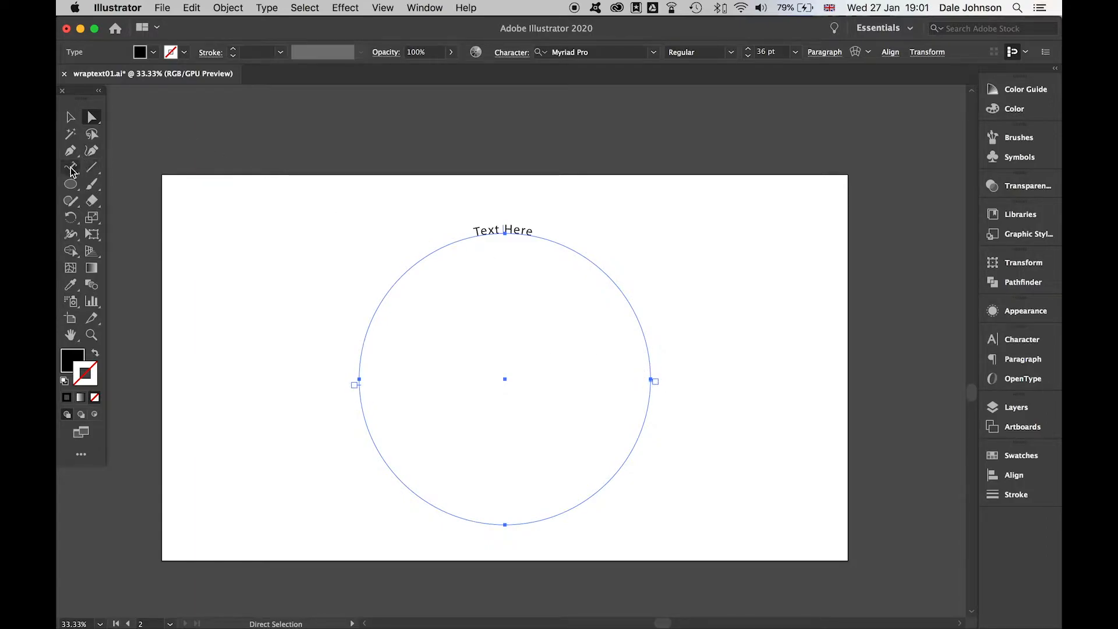
Step: Set the top arc text to Bebas Neue Bold at 140 pt with Center alignment
{"action": "left_click", "coordinate": [70, 167]}
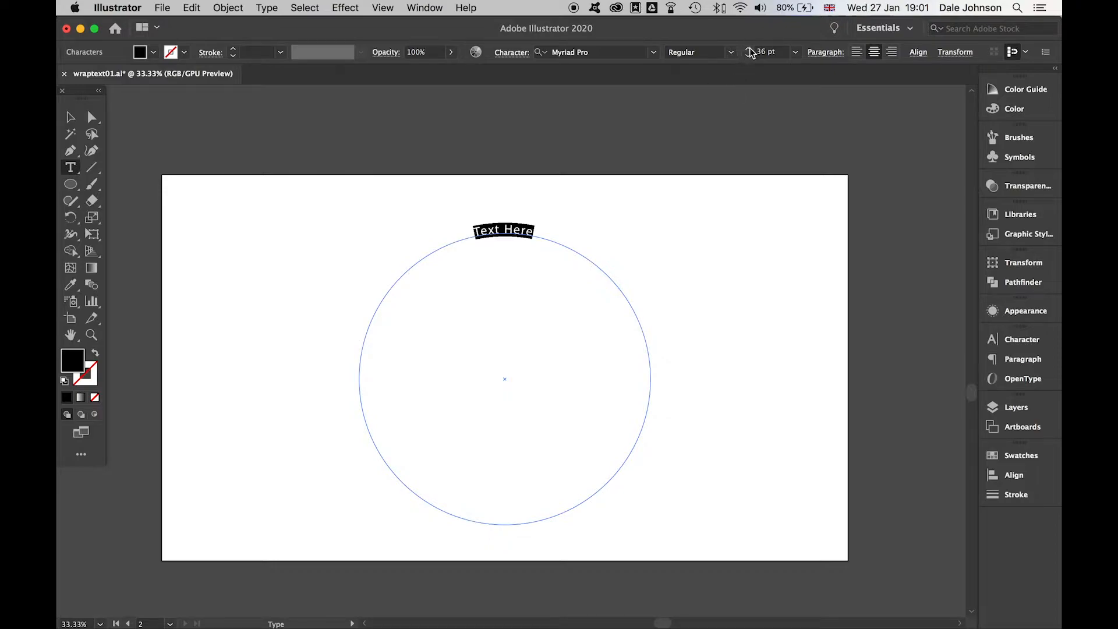
{"action": "left_click", "coordinate": [748, 48]}
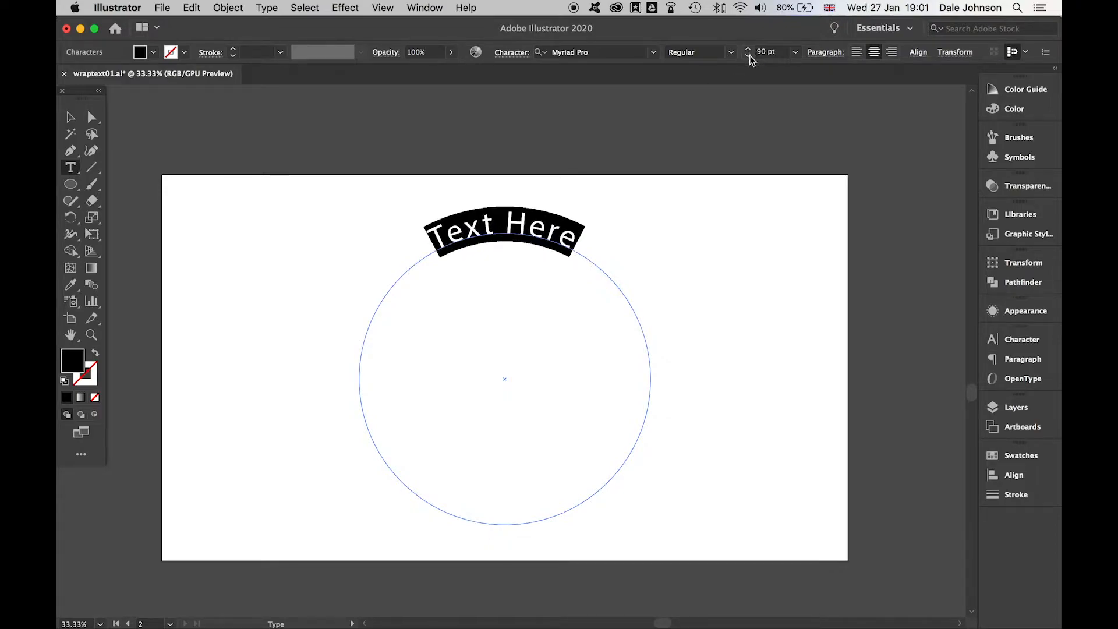
{"action": "left_click", "coordinate": [747, 56]}
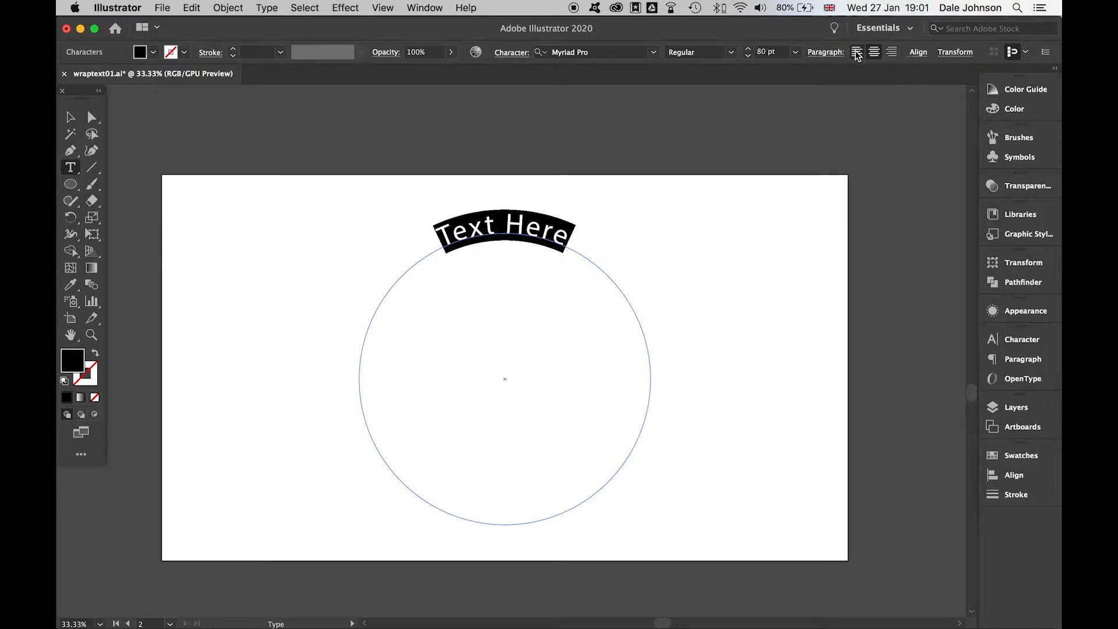
{"action": "left_click", "coordinate": [873, 51]}
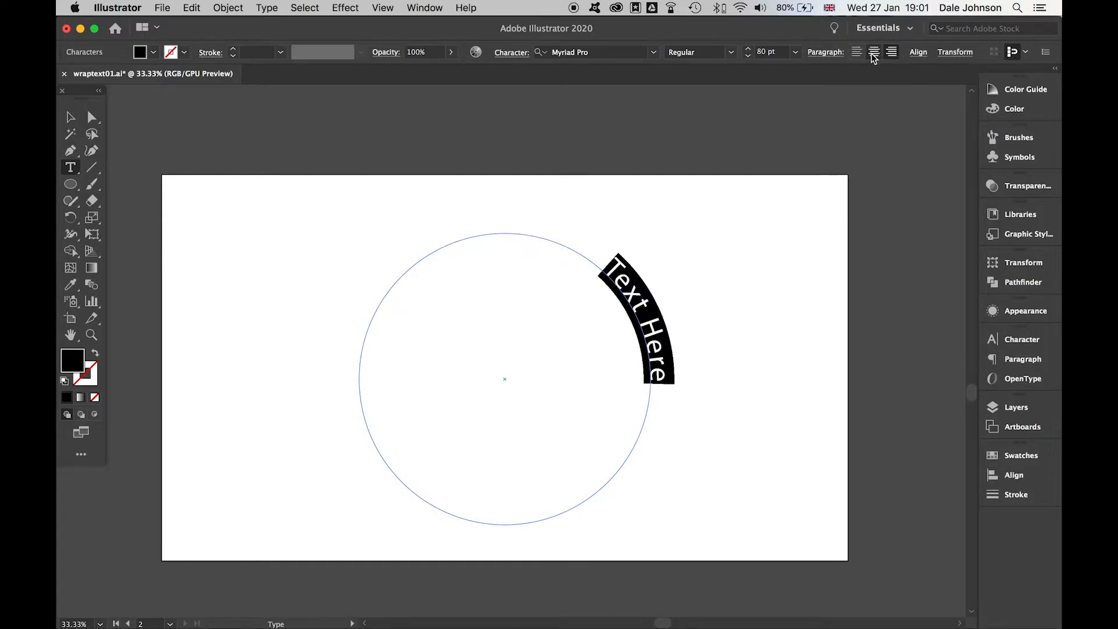
{"action": "left_click", "coordinate": [873, 52]}
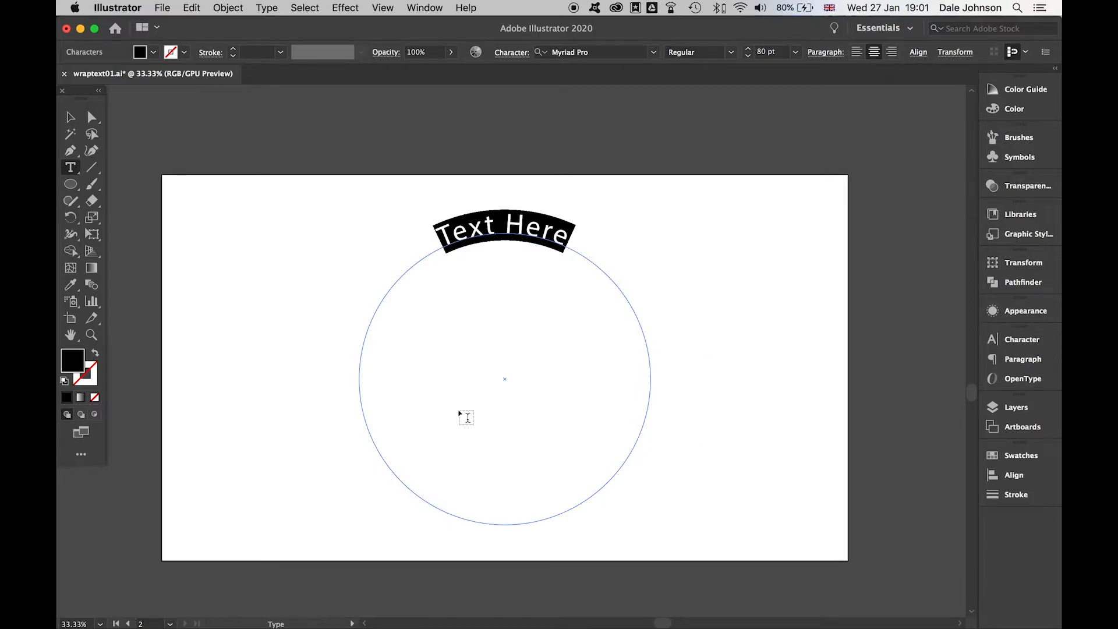
{"action": "mouse_move", "coordinate": [651, 66]}
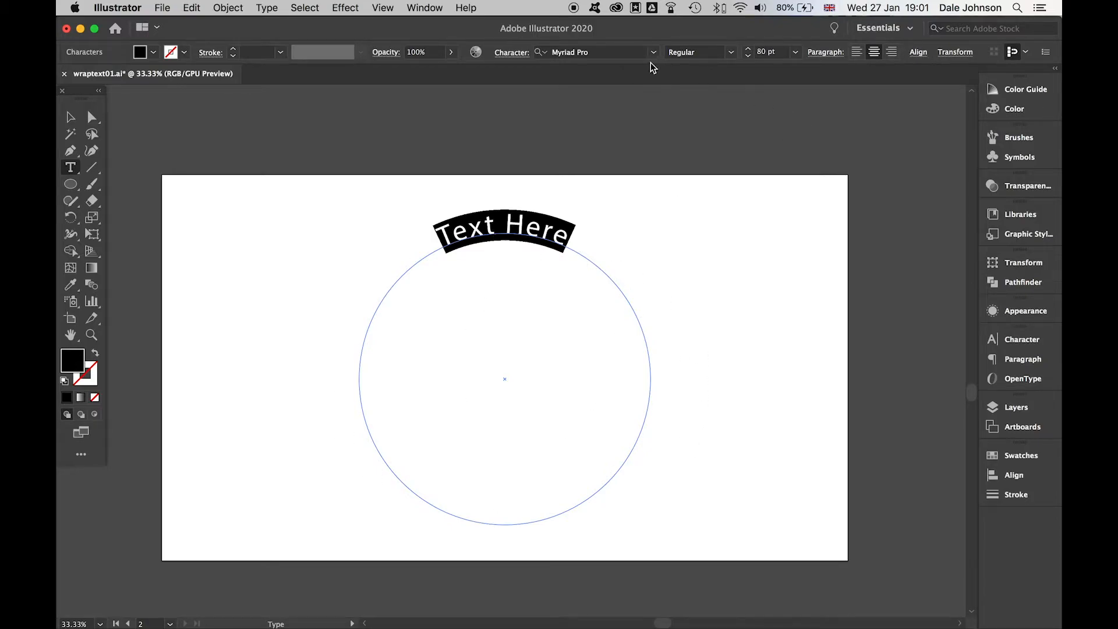
{"action": "type", "text": "beb"}
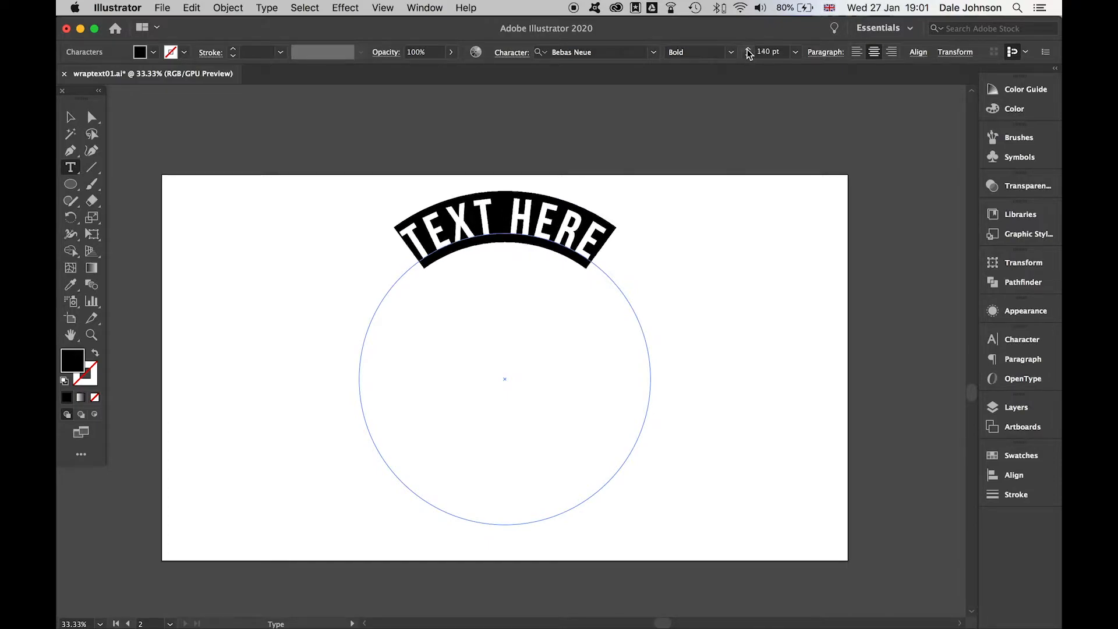
Step: Open the Character panel to adjust the top text's letter tracking
{"action": "left_click", "coordinate": [1022, 338]}
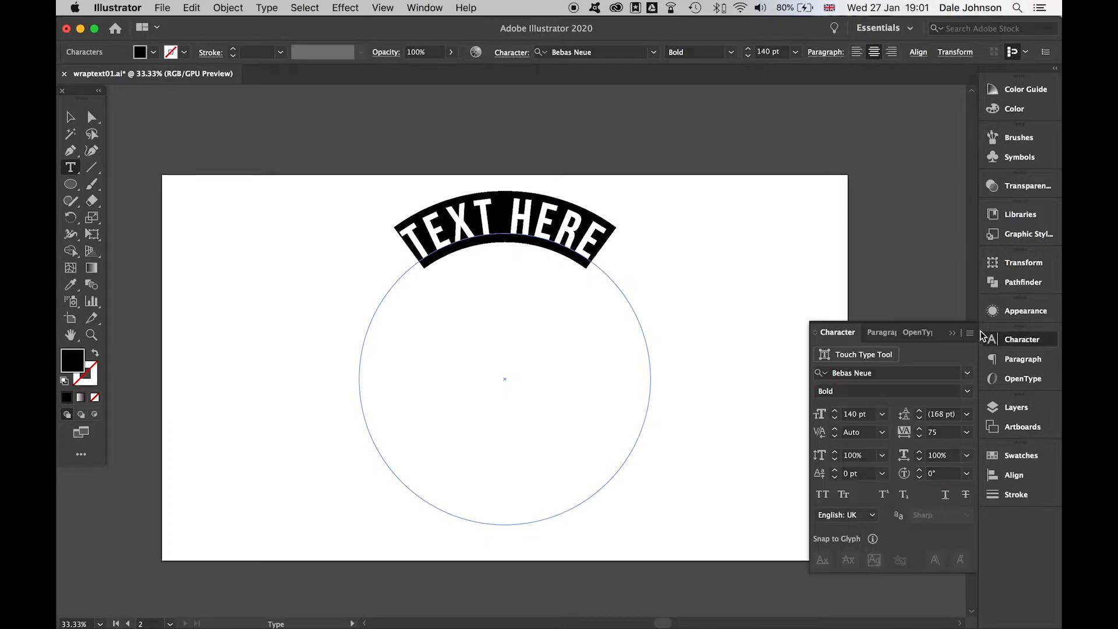
{"action": "mouse_move", "coordinate": [881, 526]}
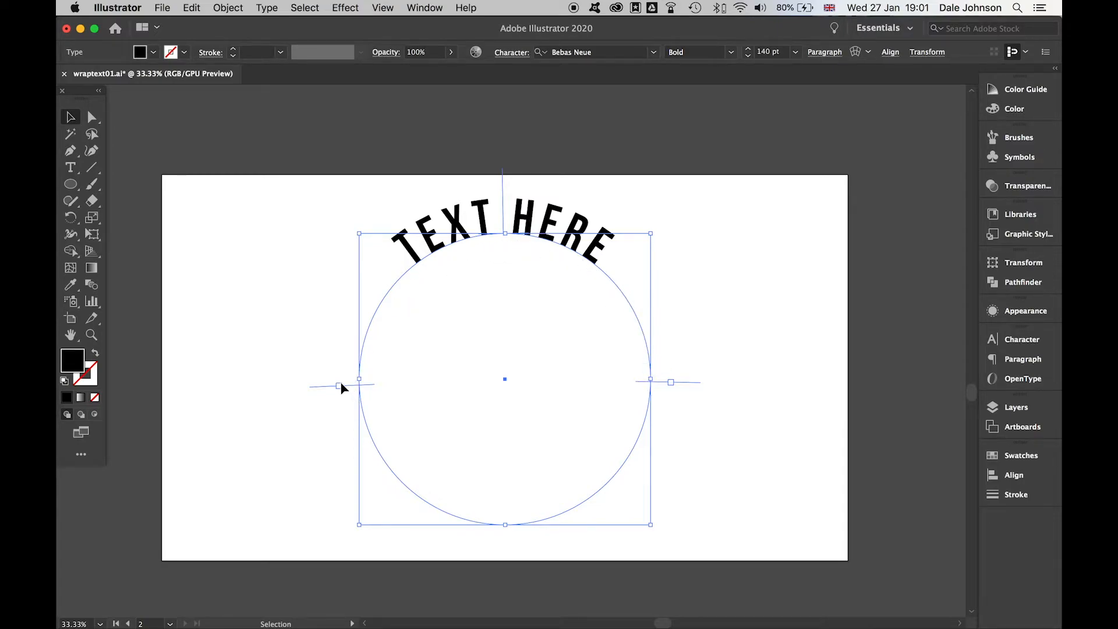
Step: End text editing, leaving widely tracked TEXT HERE arcing across the circle's top
{"action": "left_click", "coordinate": [91, 117]}
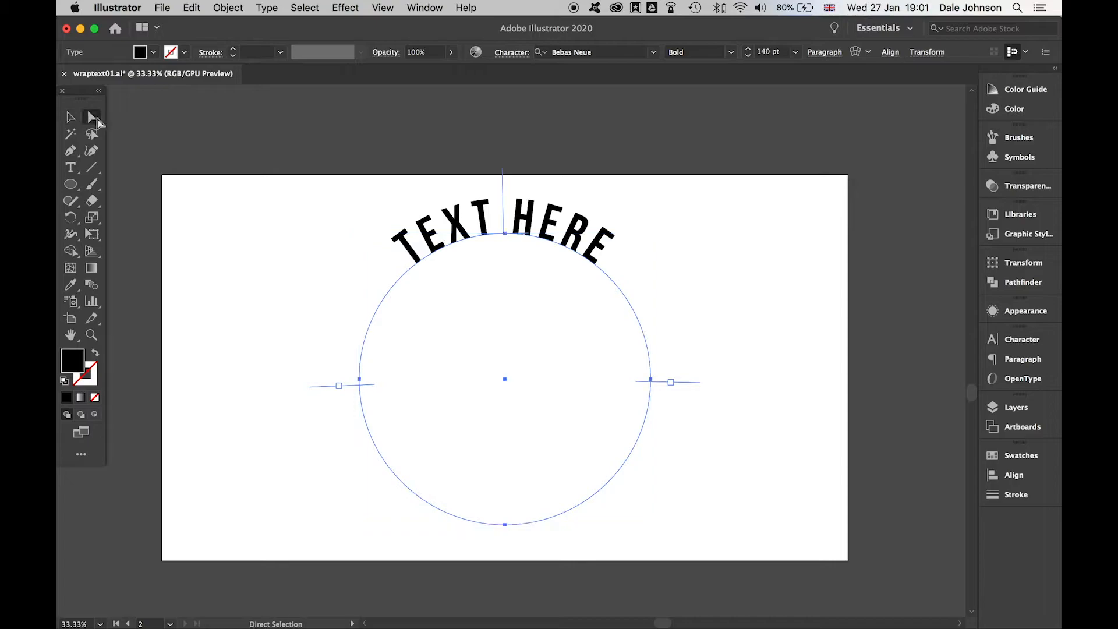
{"action": "left_click", "coordinate": [93, 116]}
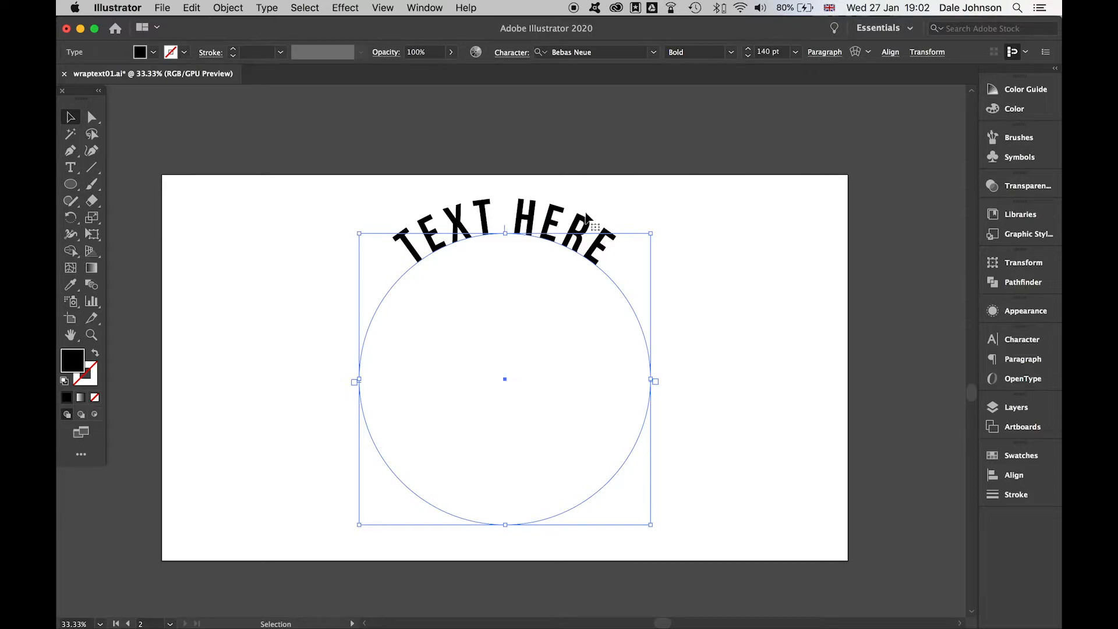
{"action": "mouse_move", "coordinate": [578, 242]}
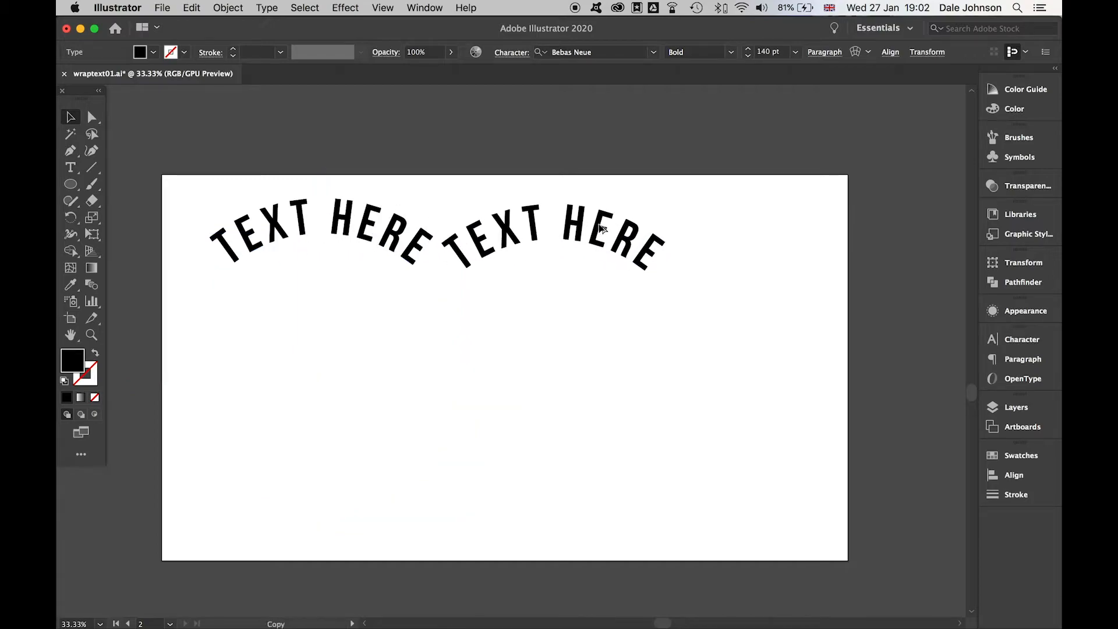
Step: Drop a copy of the curved text beside the original and select its path
{"action": "left_click", "coordinate": [616, 231]}
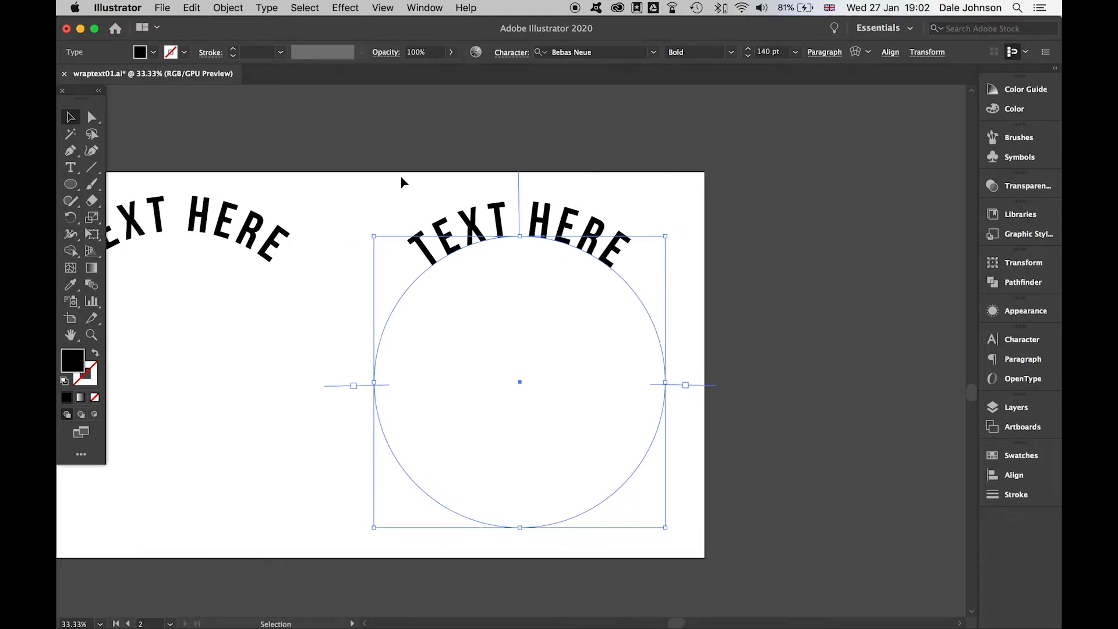
{"action": "left_click", "coordinate": [92, 117]}
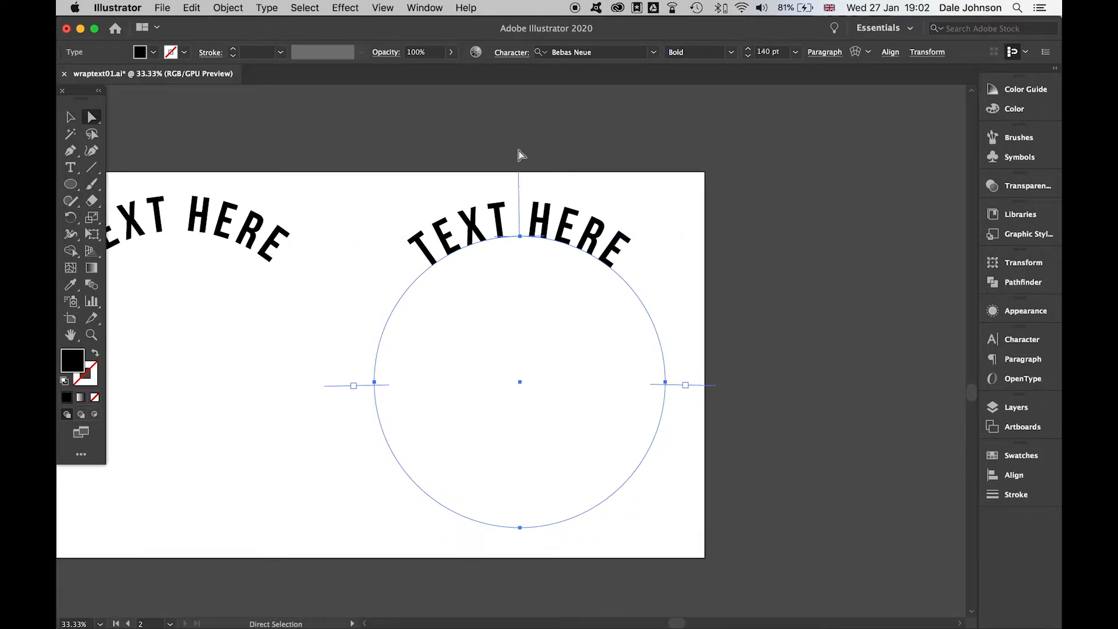
{"action": "mouse_move", "coordinate": [81, 112]}
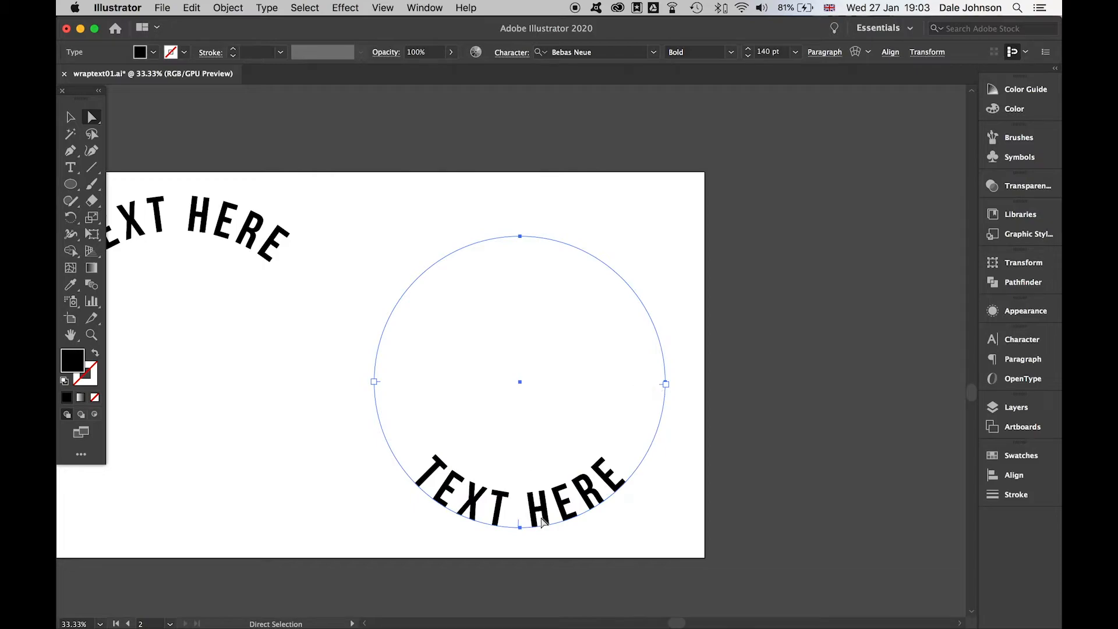
{"action": "mouse_move", "coordinate": [196, 141]}
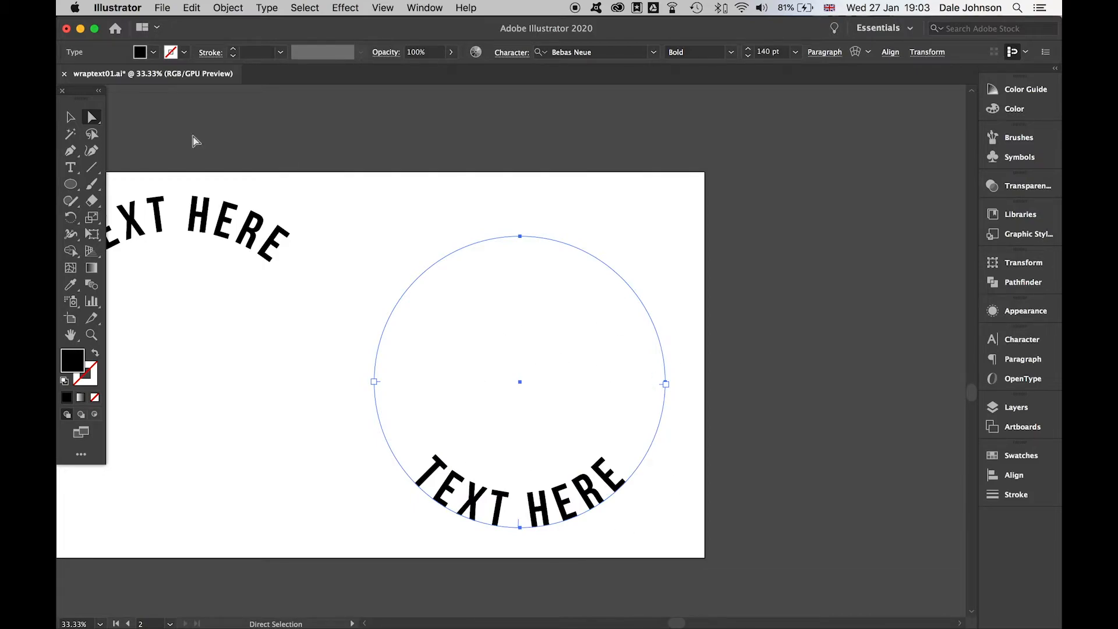
{"action": "mouse_move", "coordinate": [70, 164]}
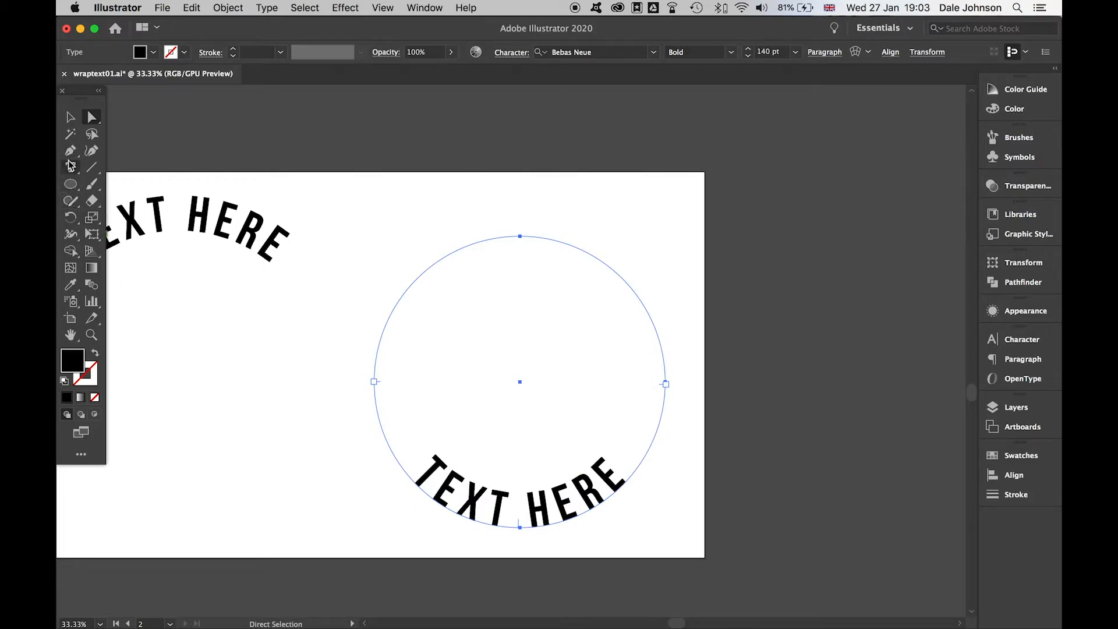
Step: Set the copy's Type on a Path Options to Align to Path: Ascender, with Preview on
{"action": "left_click", "coordinate": [70, 167]}
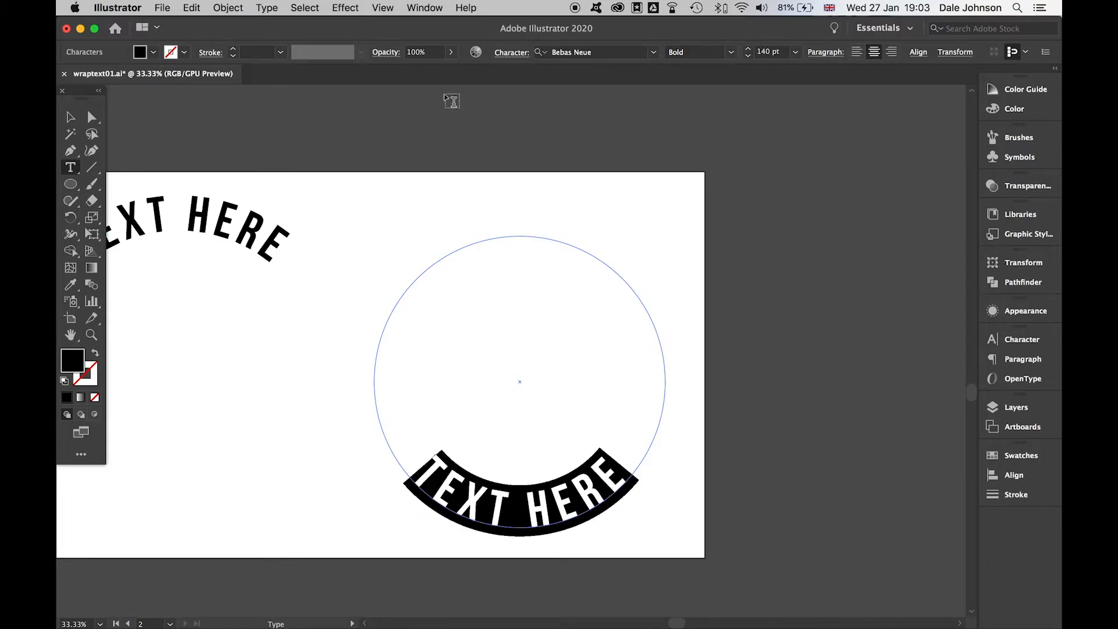
{"action": "left_click", "coordinate": [267, 7]}
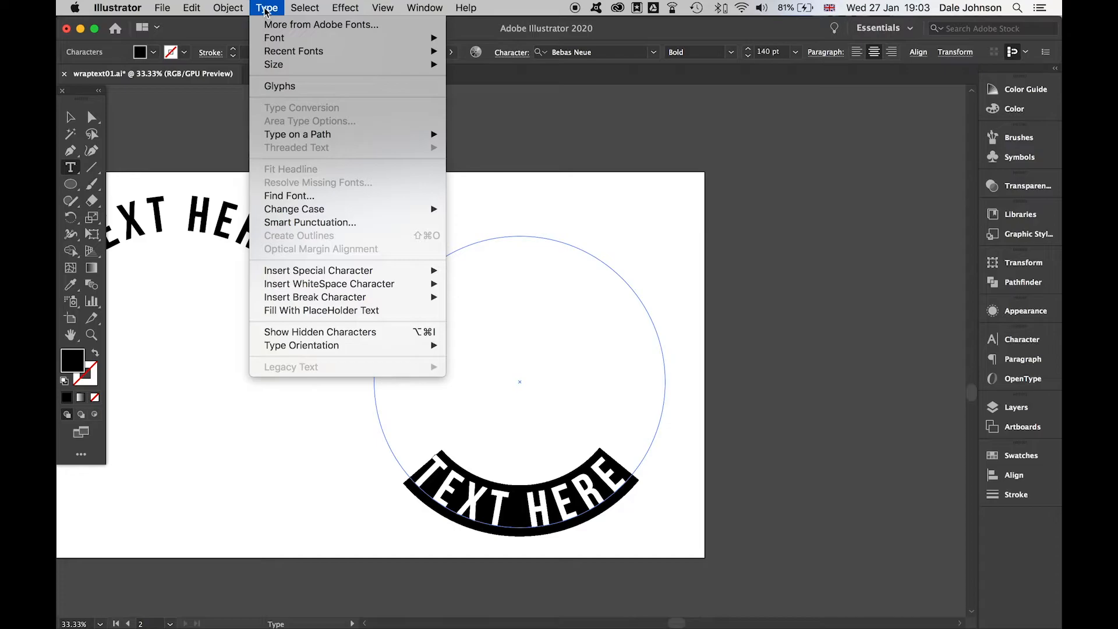
{"action": "mouse_move", "coordinate": [297, 134]}
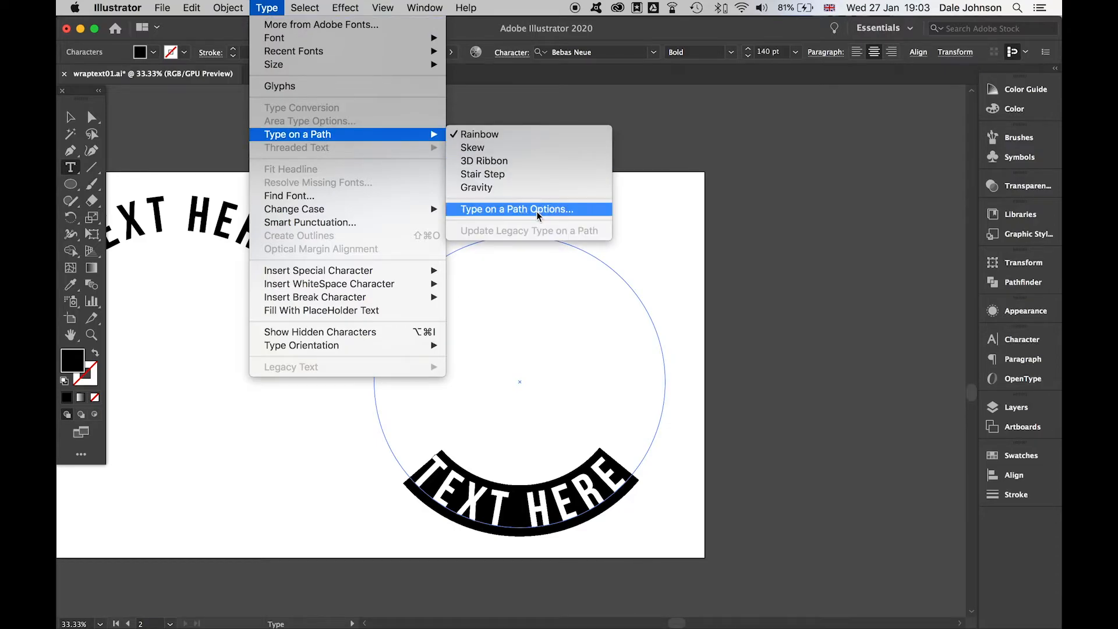
{"action": "left_click", "coordinate": [517, 209]}
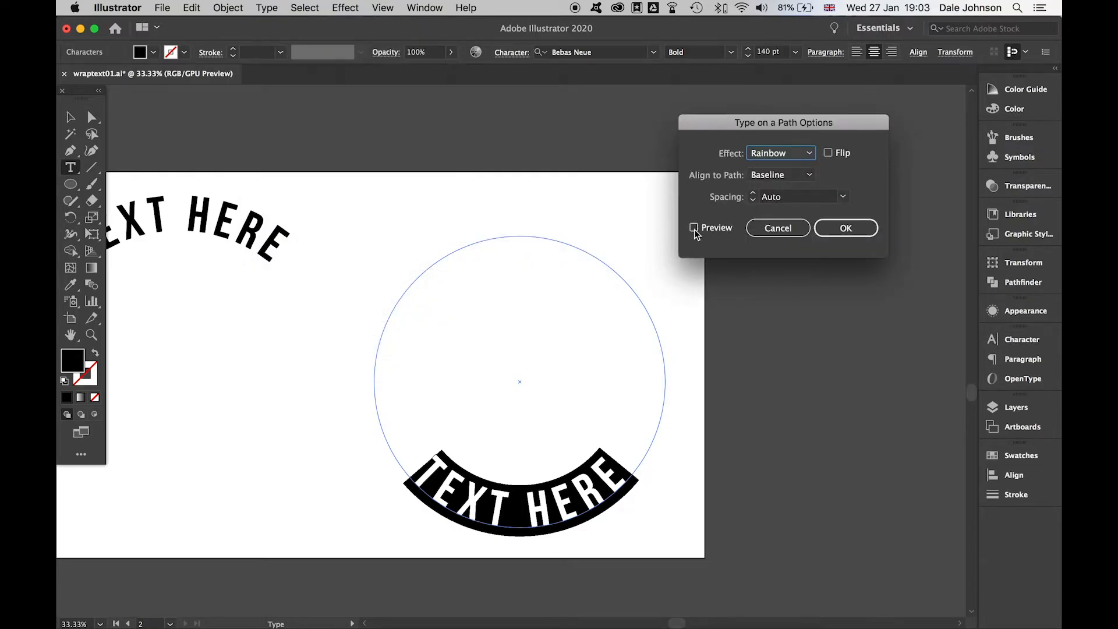
{"action": "left_click", "coordinate": [780, 175]}
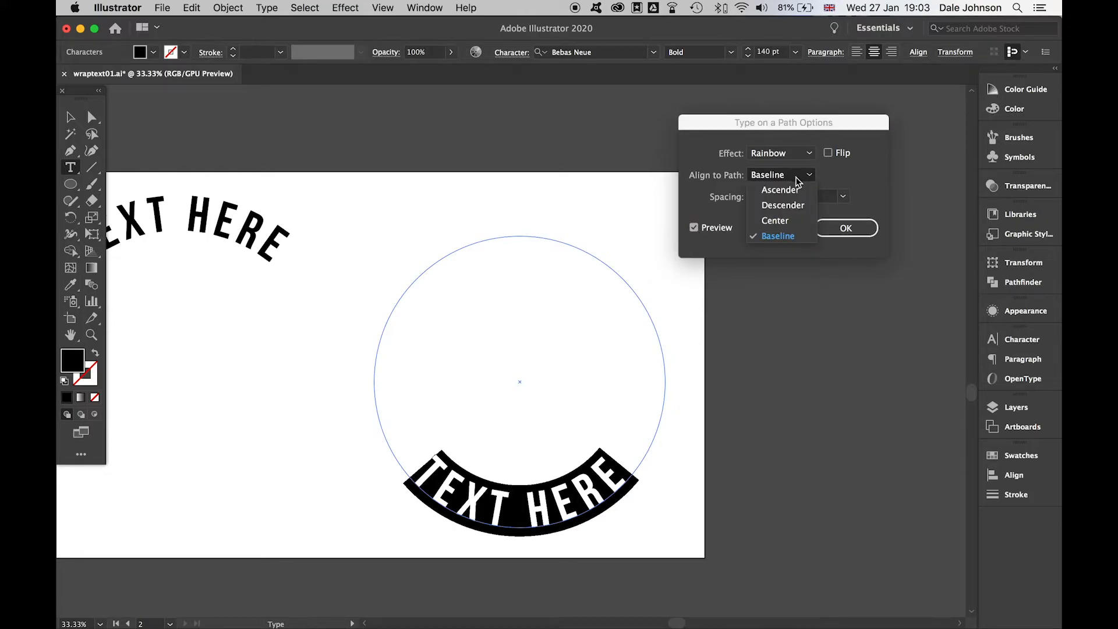
{"action": "mouse_move", "coordinate": [775, 194]}
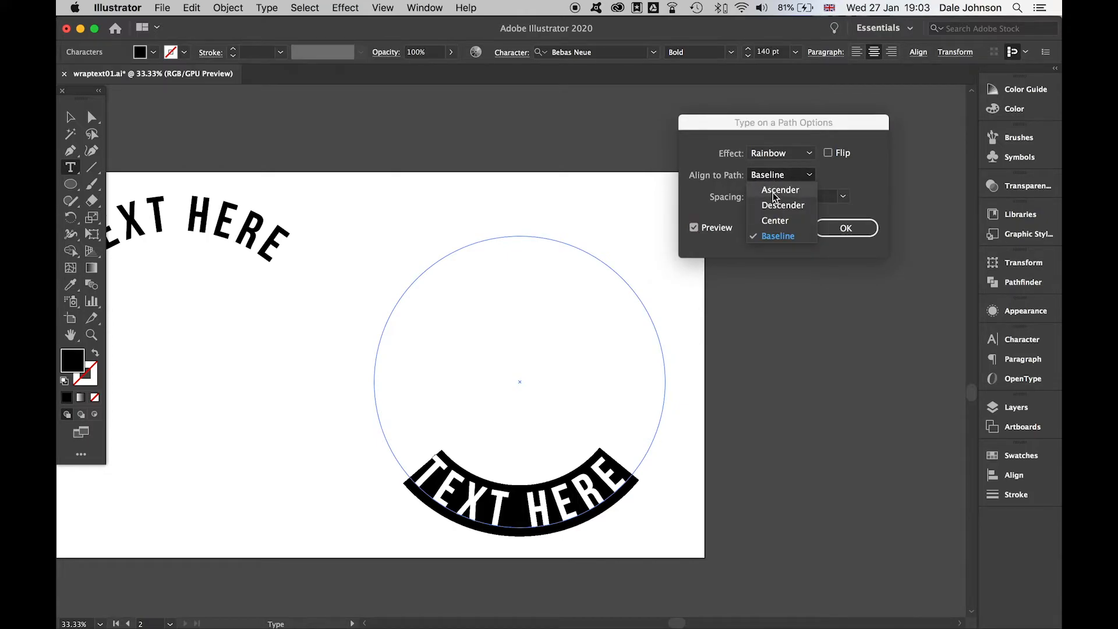
{"action": "left_click", "coordinate": [782, 204]}
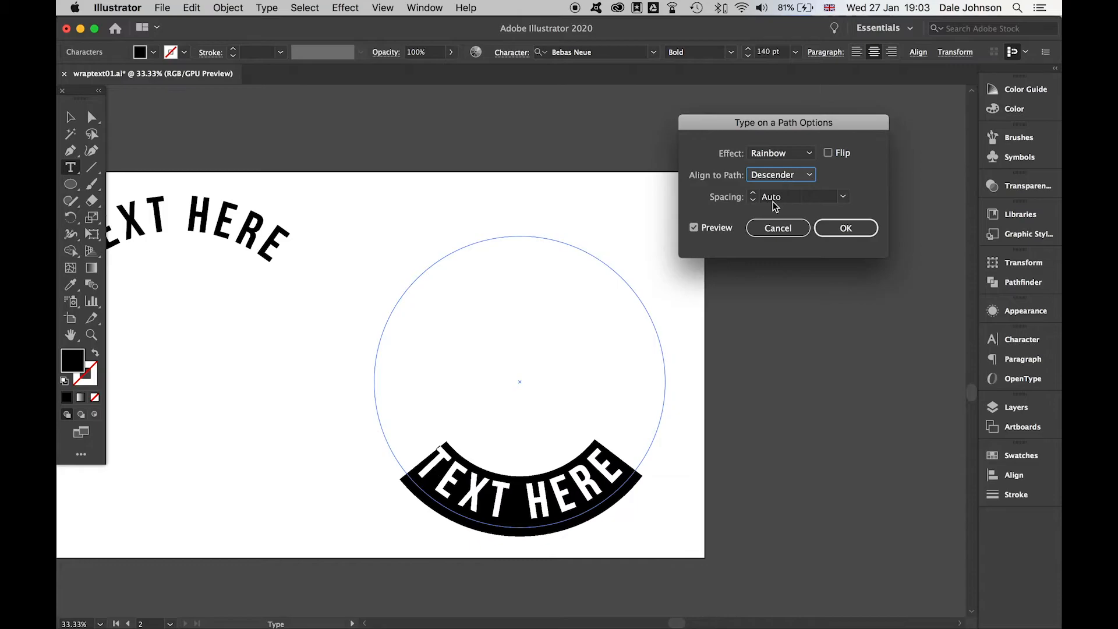
{"action": "left_click", "coordinate": [780, 174]}
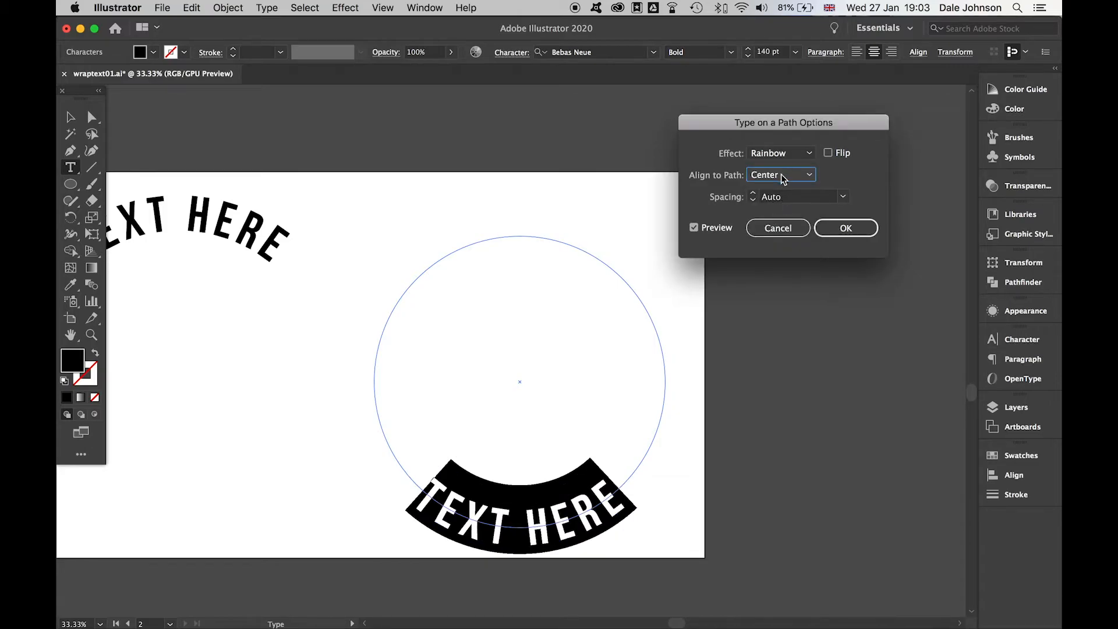
{"action": "left_click", "coordinate": [780, 175]}
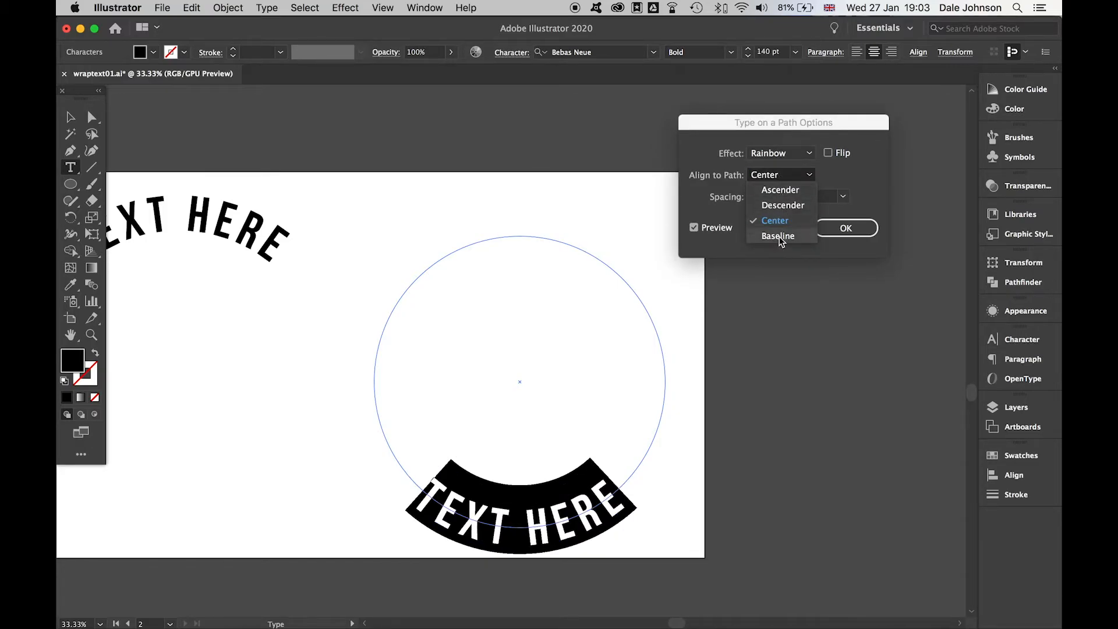
{"action": "mouse_move", "coordinate": [780, 190]}
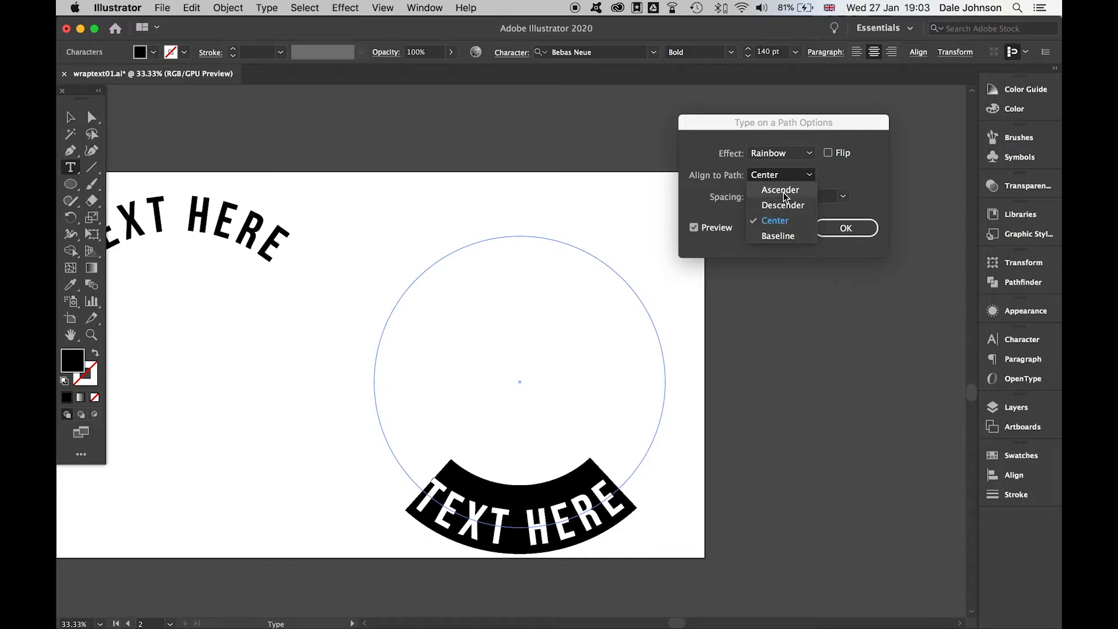
{"action": "left_click", "coordinate": [780, 190]}
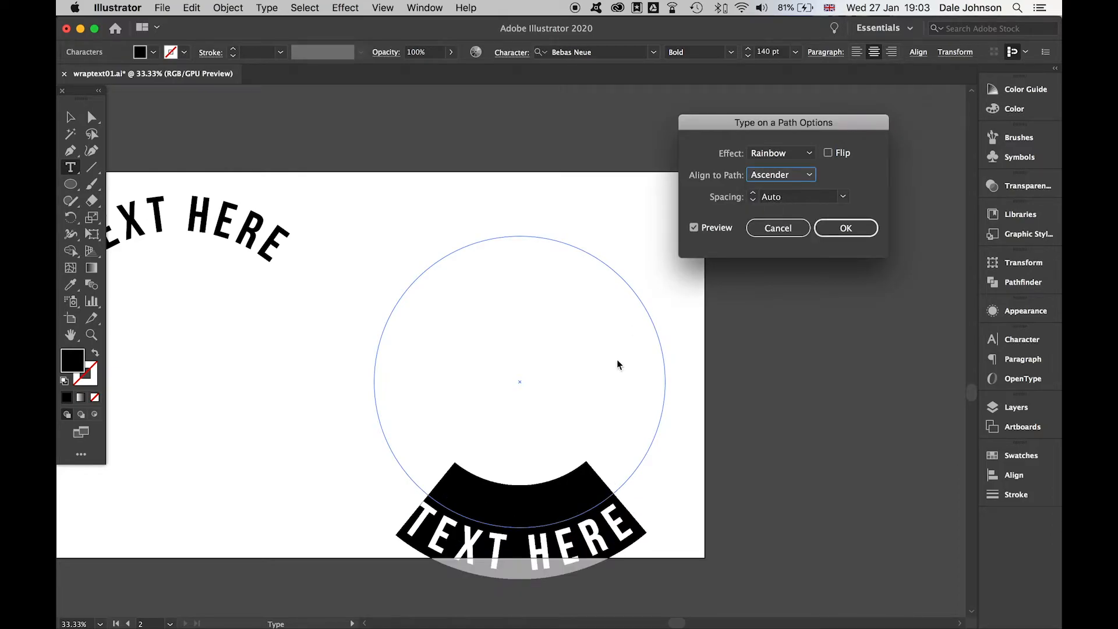
{"action": "mouse_move", "coordinate": [469, 531]}
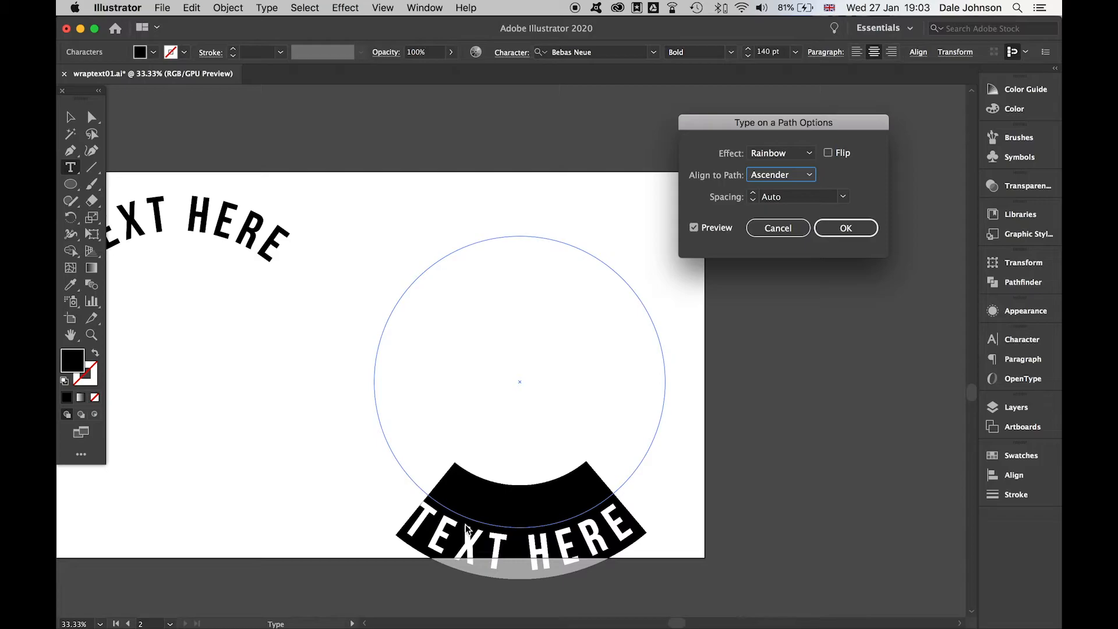
{"action": "left_click", "coordinate": [845, 228]}
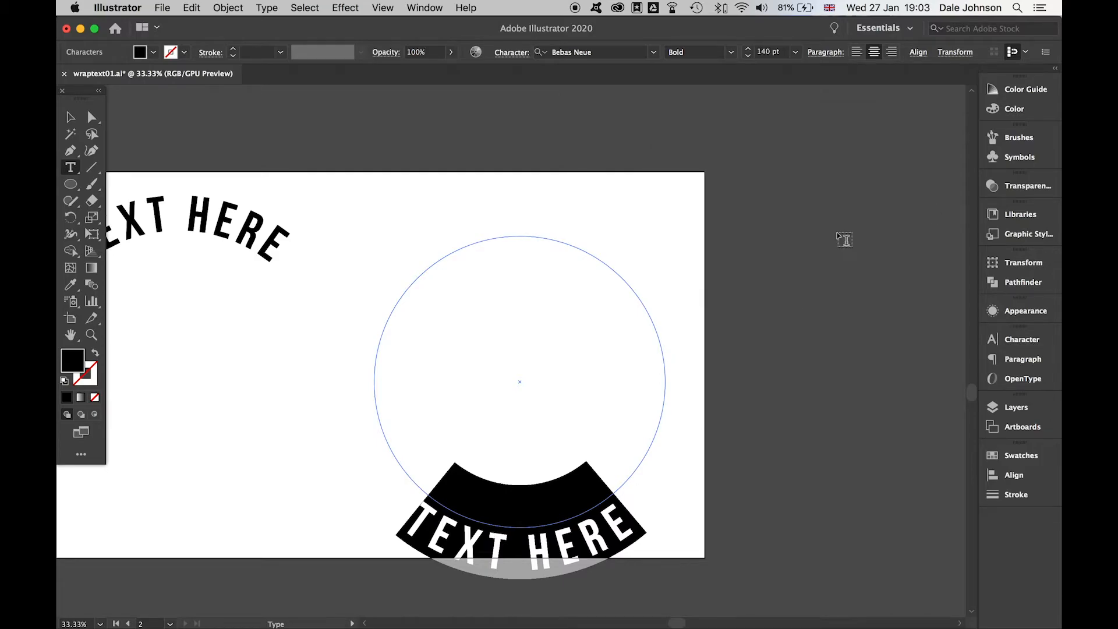
{"action": "mouse_move", "coordinate": [1021, 340]}
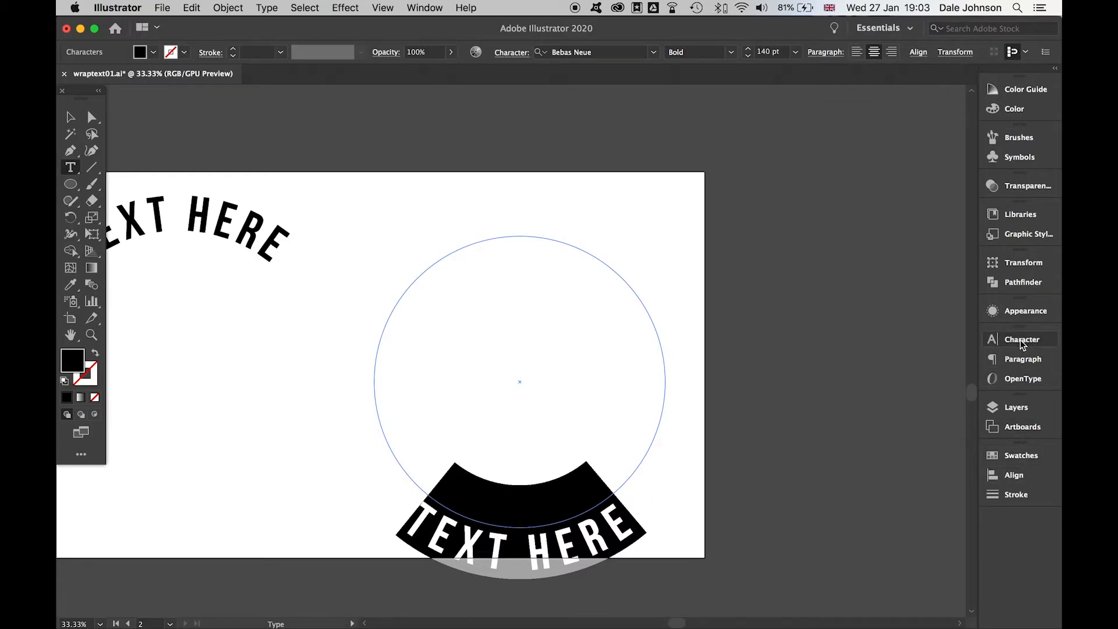
Step: Set the bottom arc's tracking to 19 pt, close the Character panel, and switch tools
{"action": "left_click", "coordinate": [1022, 339]}
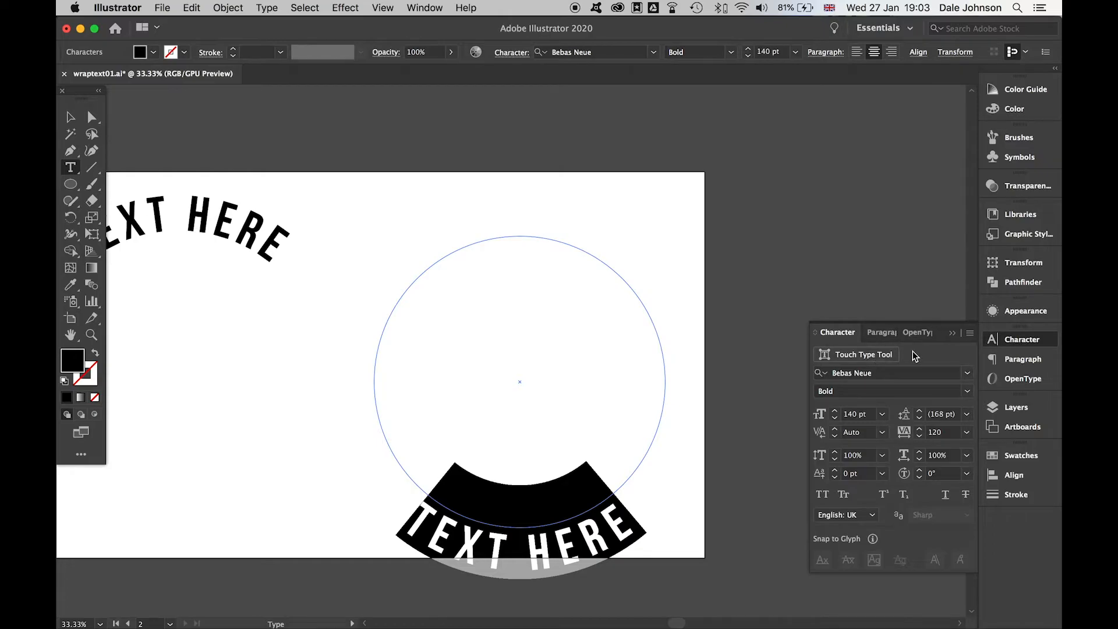
{"action": "mouse_move", "coordinate": [820, 473]}
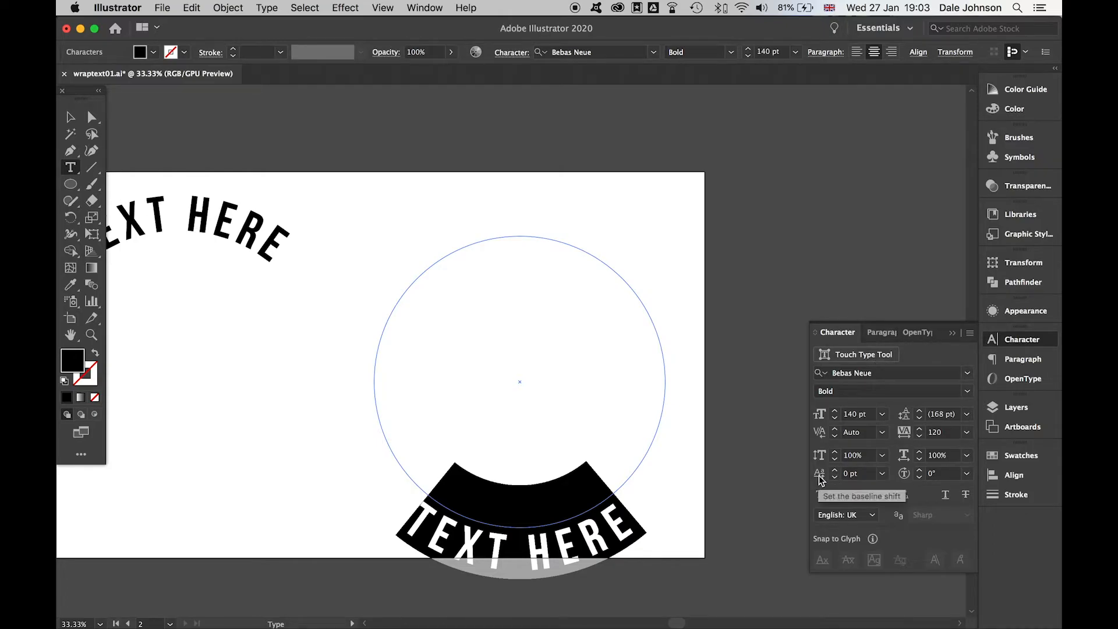
{"action": "mouse_move", "coordinate": [836, 474]}
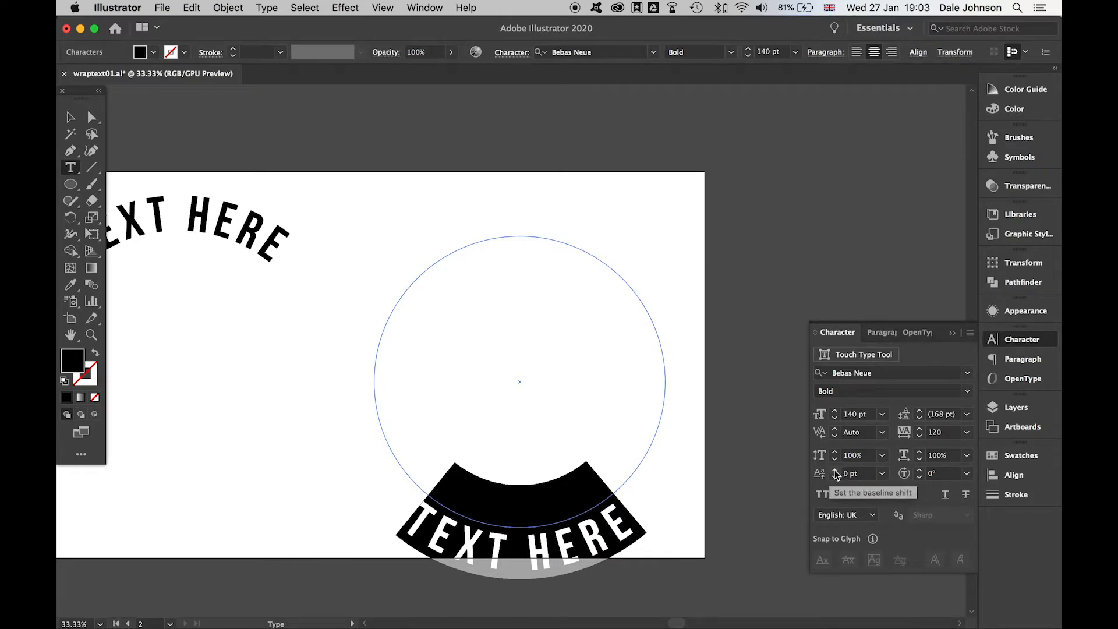
{"action": "left_click", "coordinate": [835, 470]}
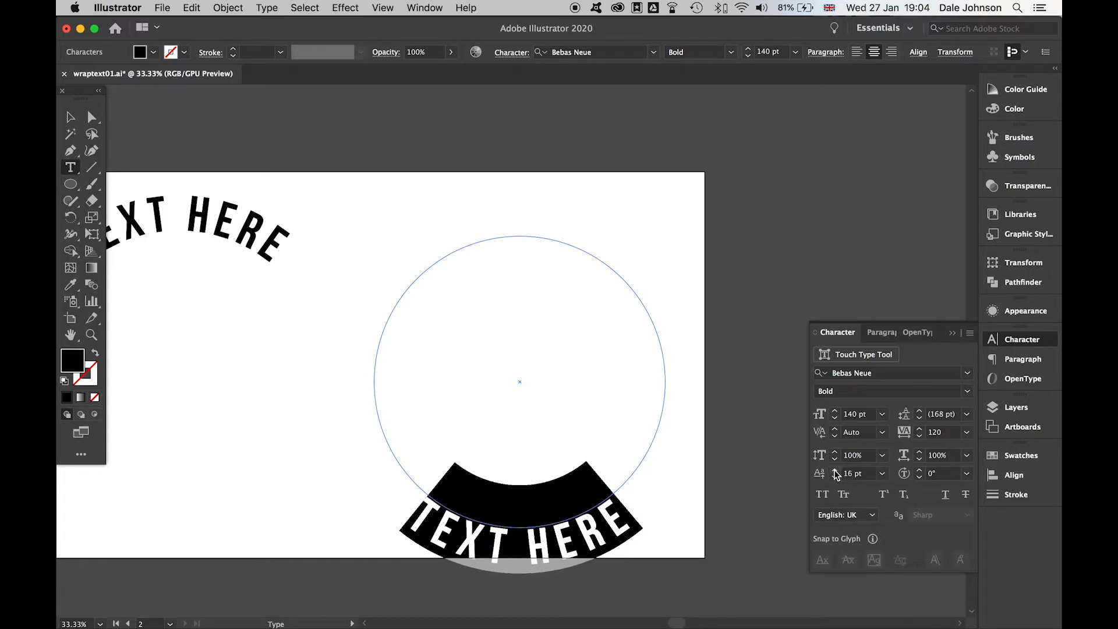
{"action": "left_click", "coordinate": [836, 471]}
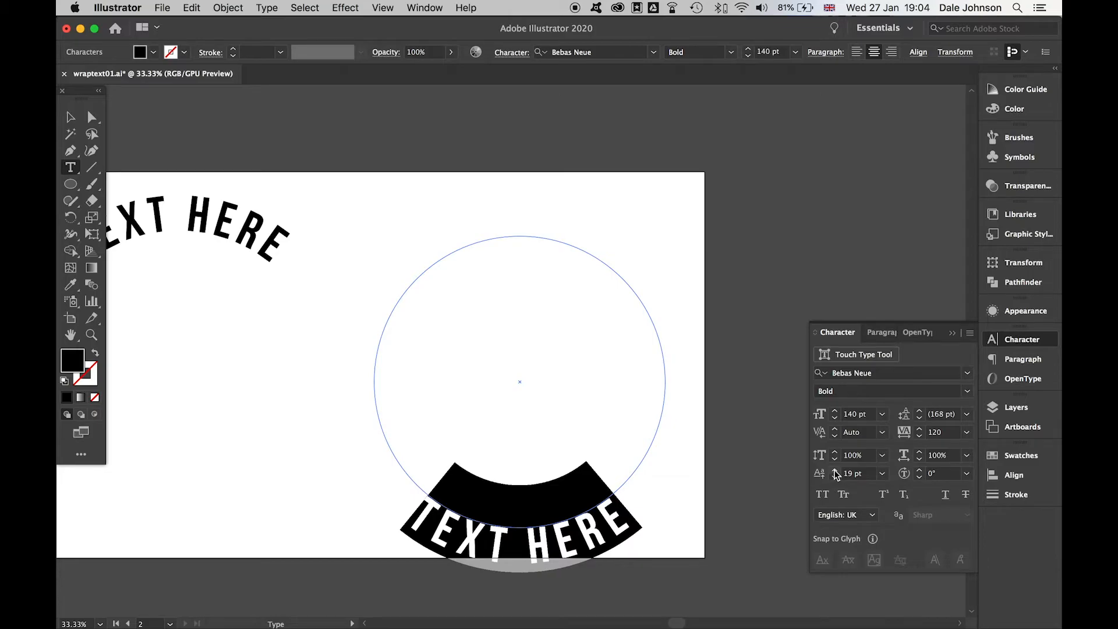
{"action": "mouse_move", "coordinate": [642, 501]}
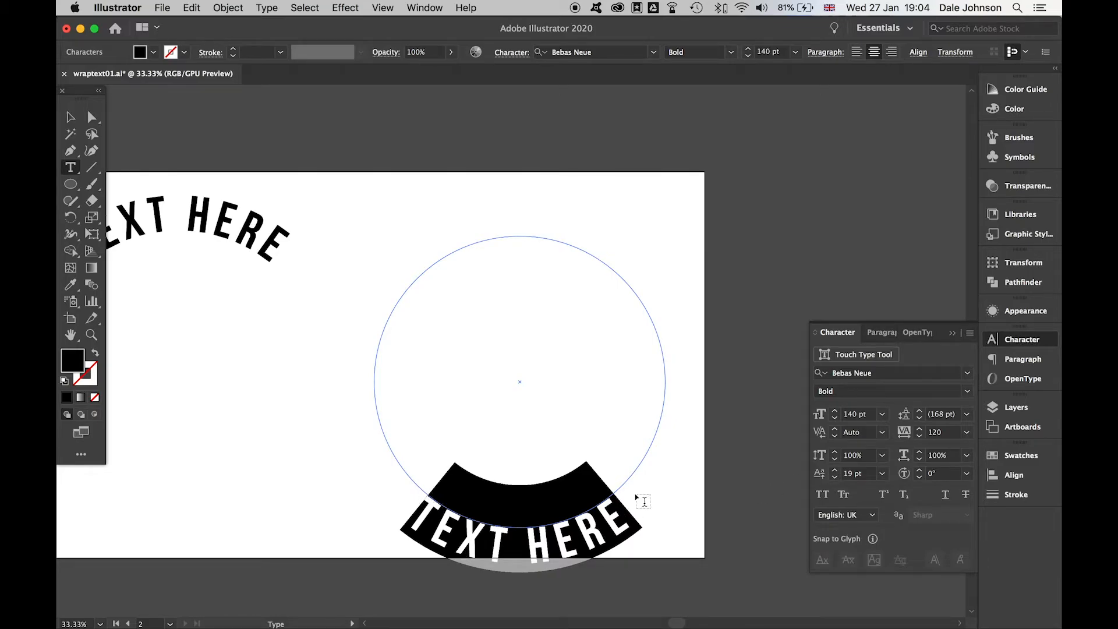
{"action": "left_click", "coordinate": [1020, 338]}
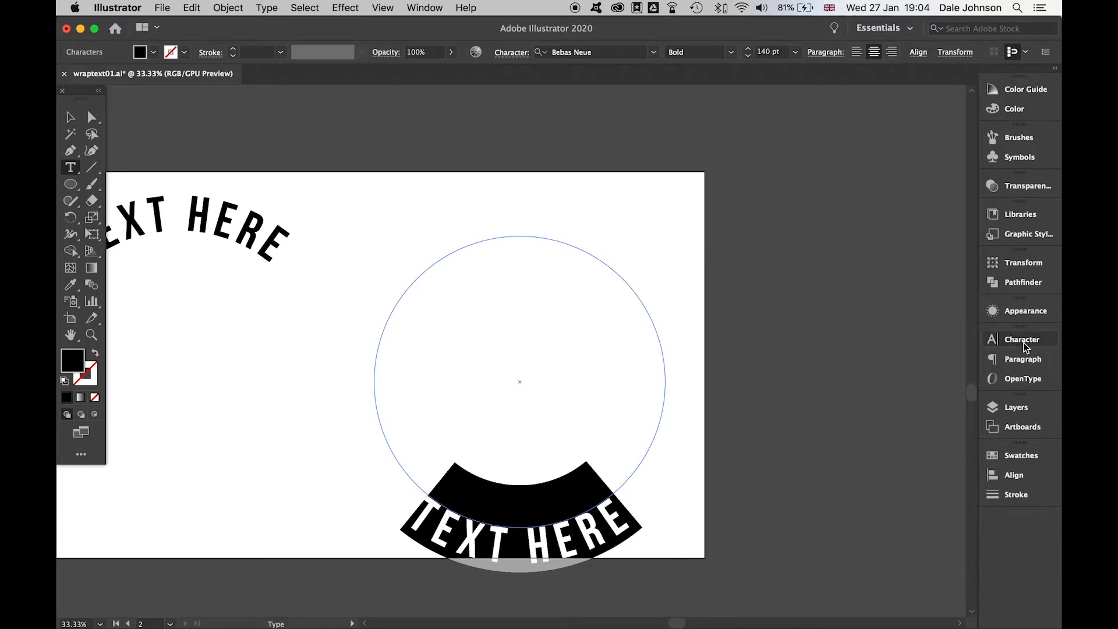
{"action": "left_click", "coordinate": [69, 117]}
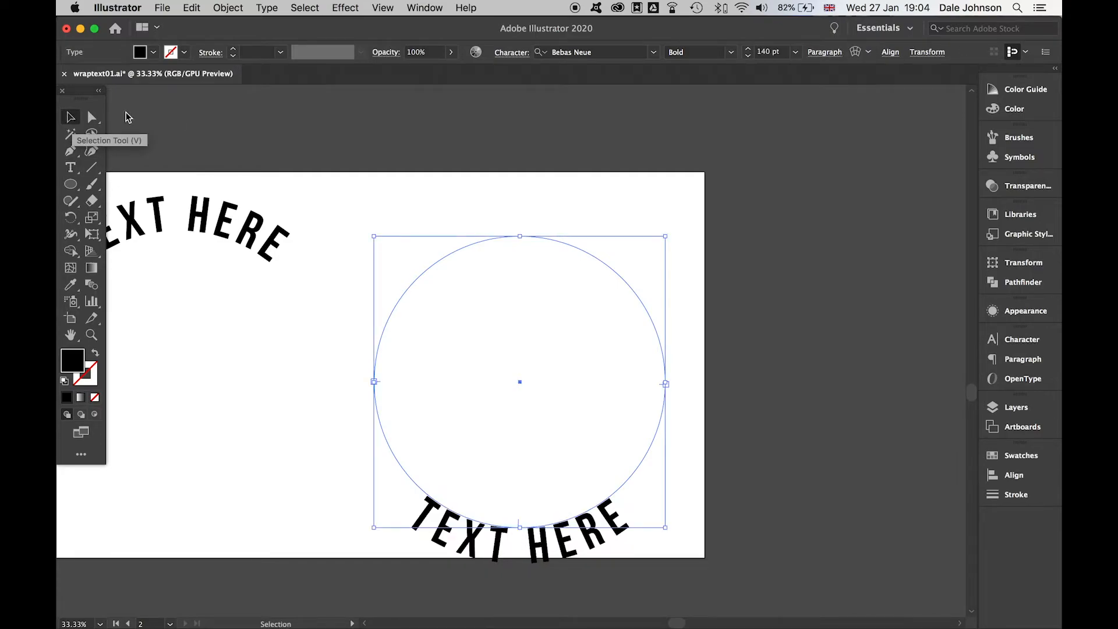
Step: Center-align both text circles horizontally and vertically, then deselect
{"action": "left_click", "coordinate": [563, 187]}
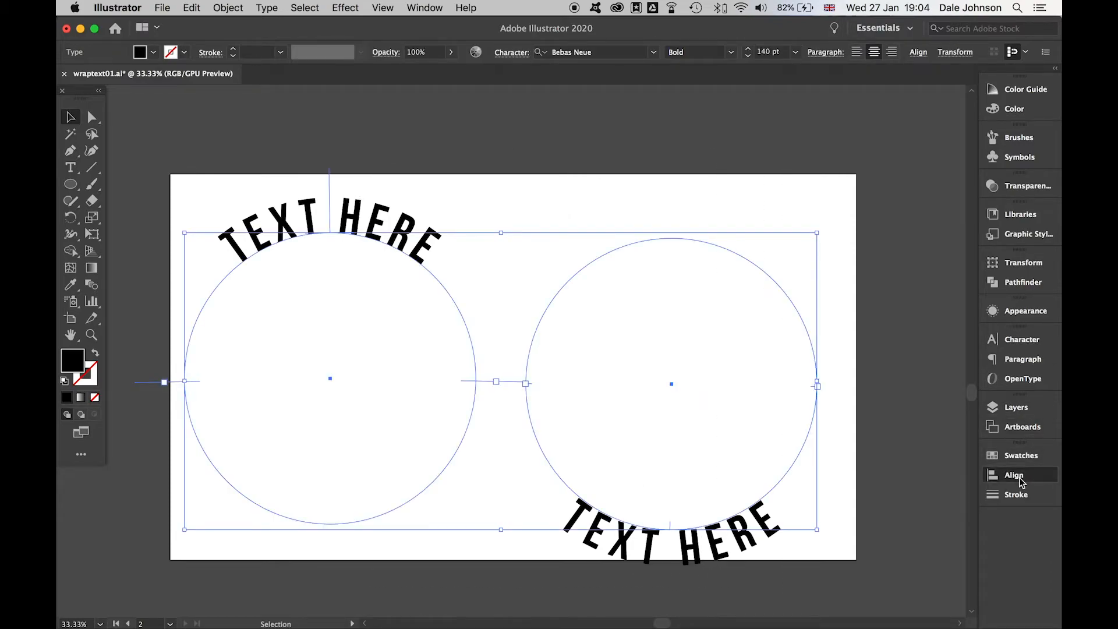
{"action": "left_click", "coordinate": [1013, 475]}
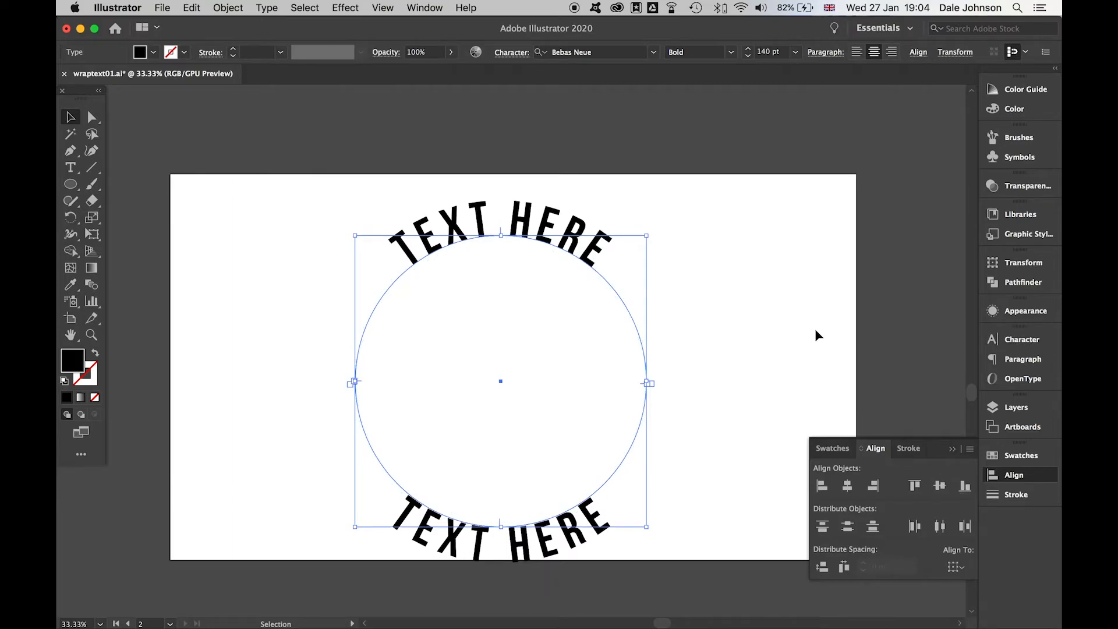
{"action": "left_click", "coordinate": [91, 117]}
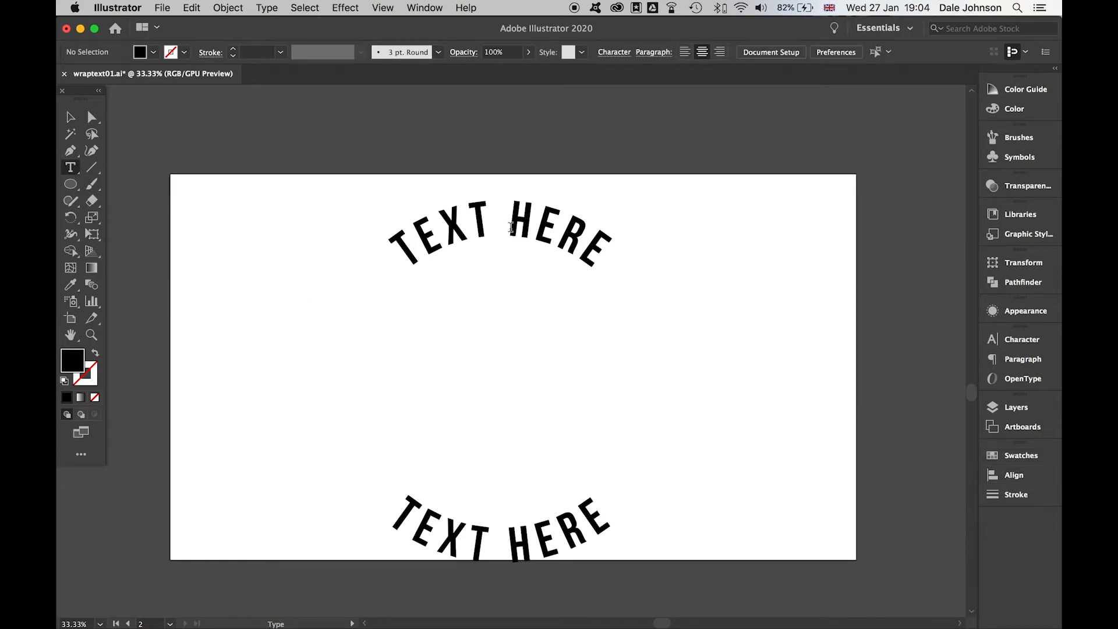
Step: Select the arc text and set its font size to 210 pt in the Character panel
{"action": "left_click", "coordinate": [499, 229]}
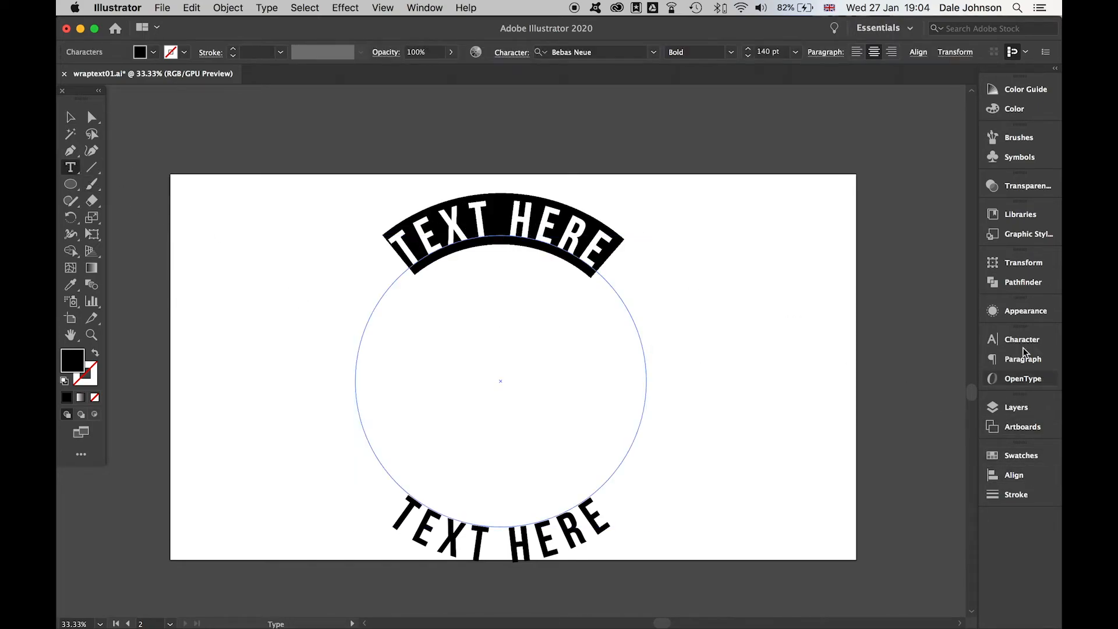
{"action": "left_click", "coordinate": [1022, 339]}
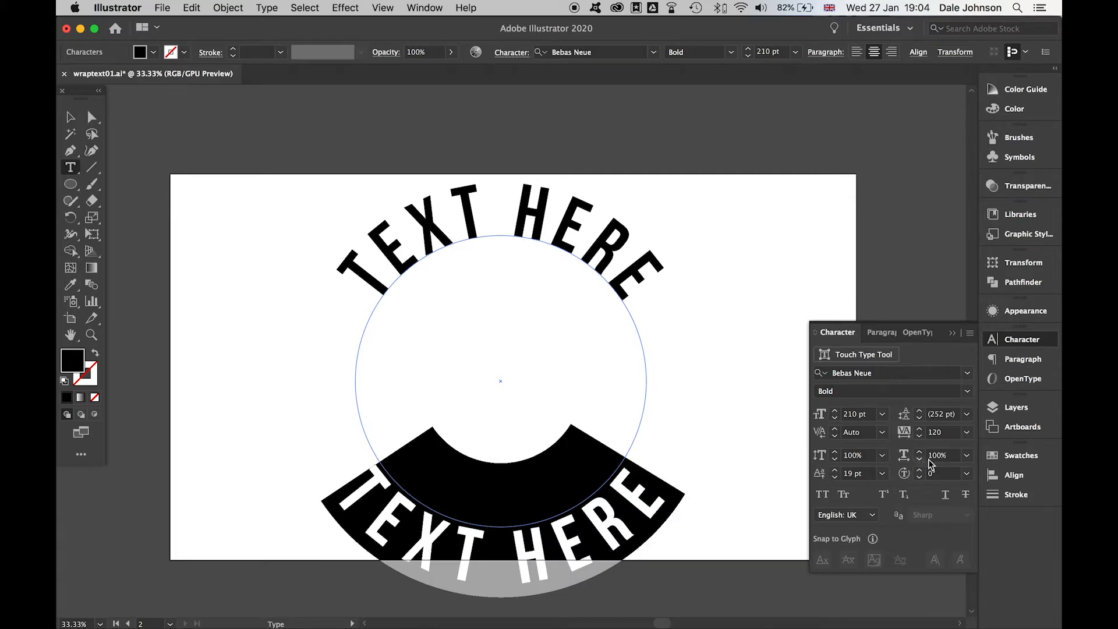
{"action": "left_click", "coordinate": [965, 473]}
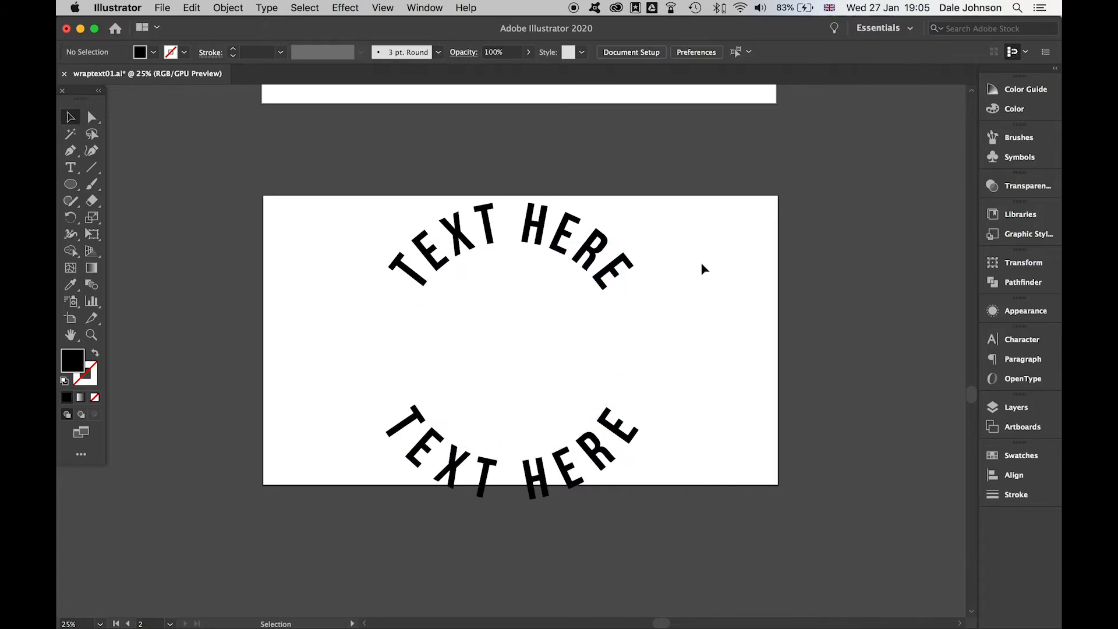
{"action": "mouse_move", "coordinate": [419, 289]}
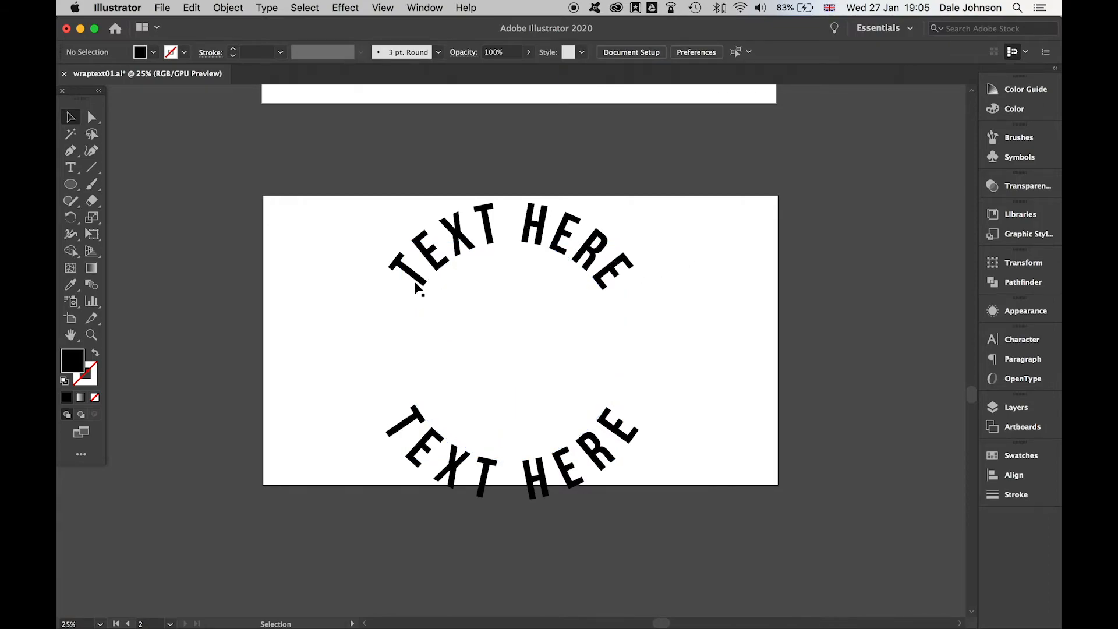
{"action": "mouse_move", "coordinate": [530, 479]}
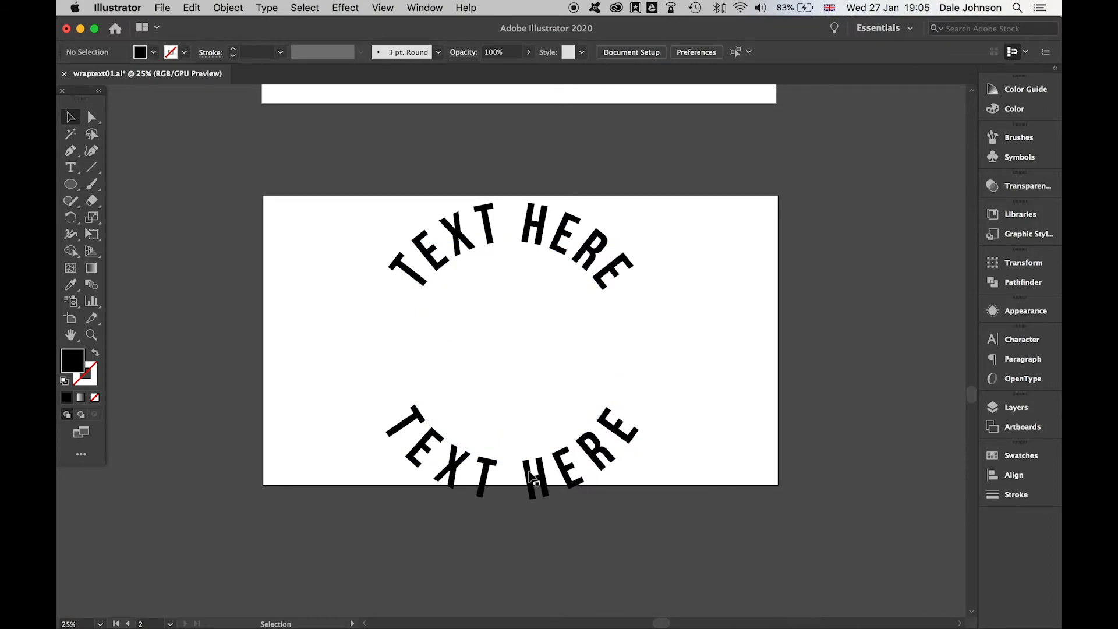
{"action": "mouse_move", "coordinate": [734, 336]}
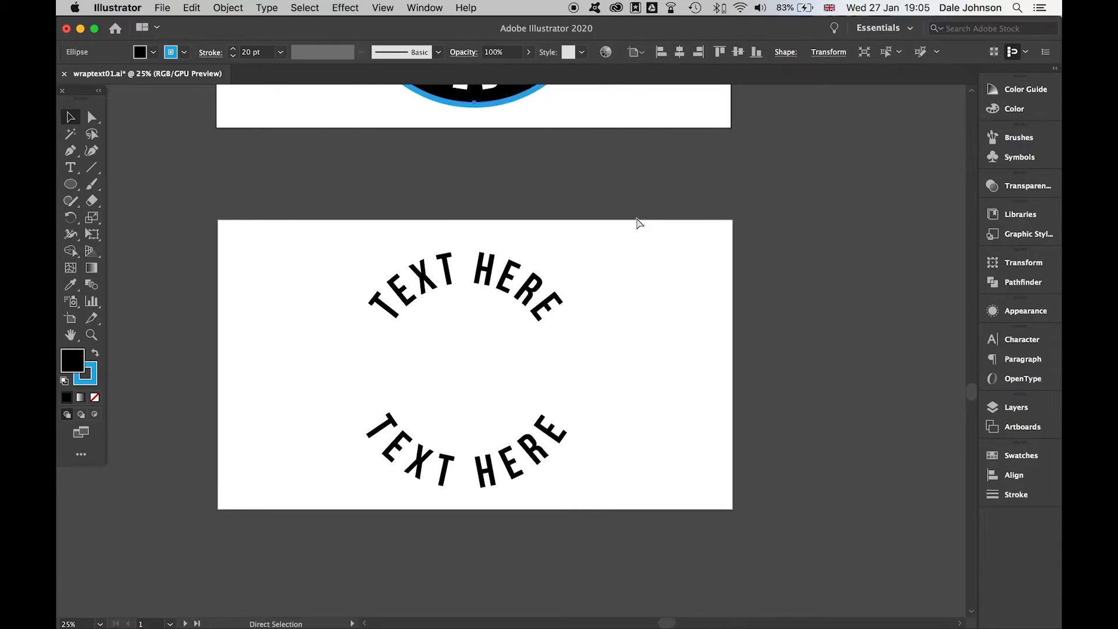
Step: Turn both TEXT HERE arcs white and move the black blue-outlined circle behind them
{"action": "left_click", "coordinate": [510, 350]}
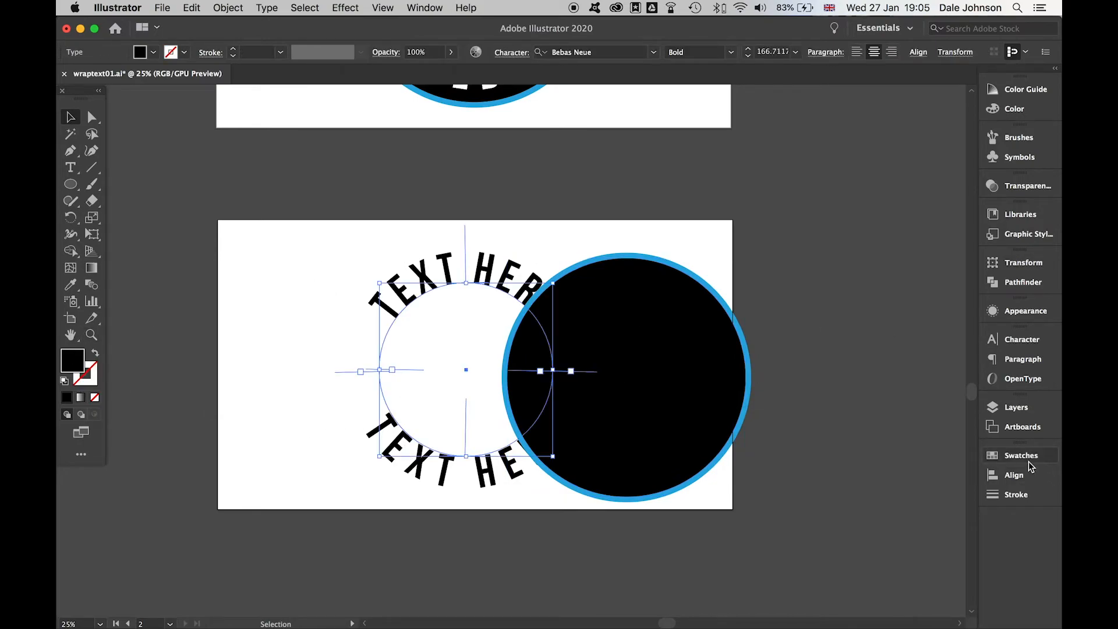
{"action": "left_click", "coordinate": [1021, 455]}
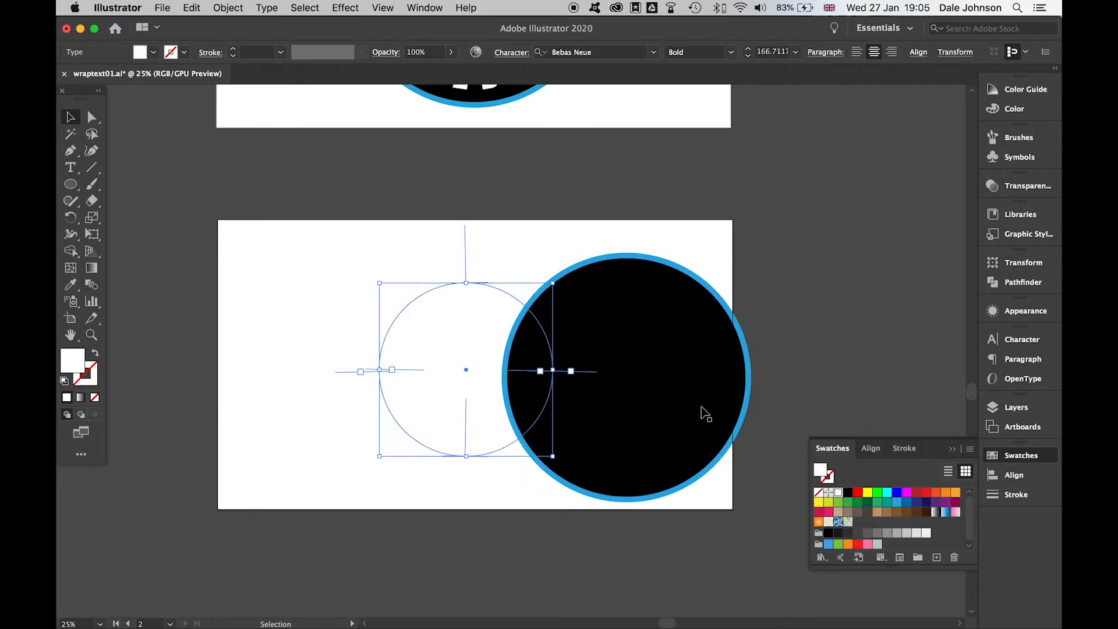
{"action": "left_click", "coordinate": [627, 377]}
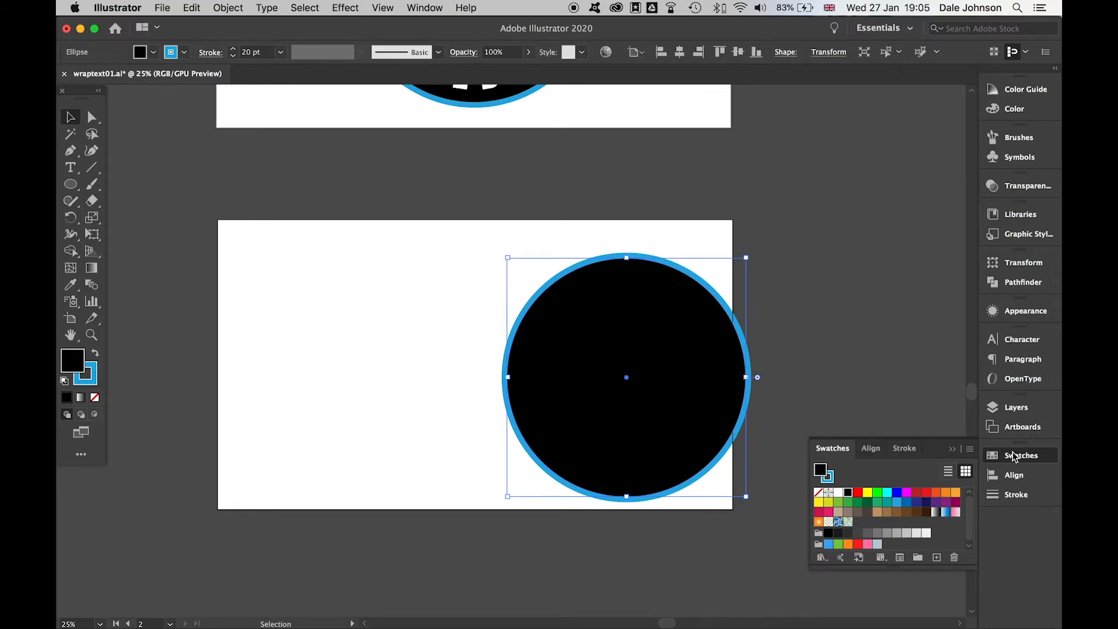
{"action": "right_click", "coordinate": [626, 376]}
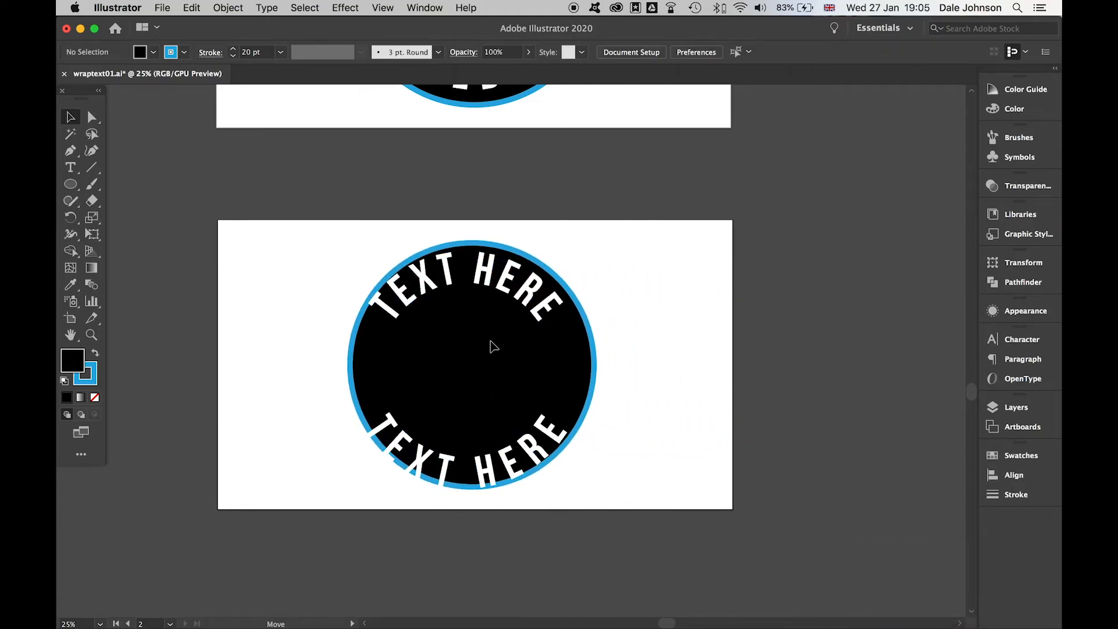
Step: Scale the white TEXT HERE arcs into the blue ring and add a white-filled centre ellipse
{"action": "left_click", "coordinate": [495, 347]}
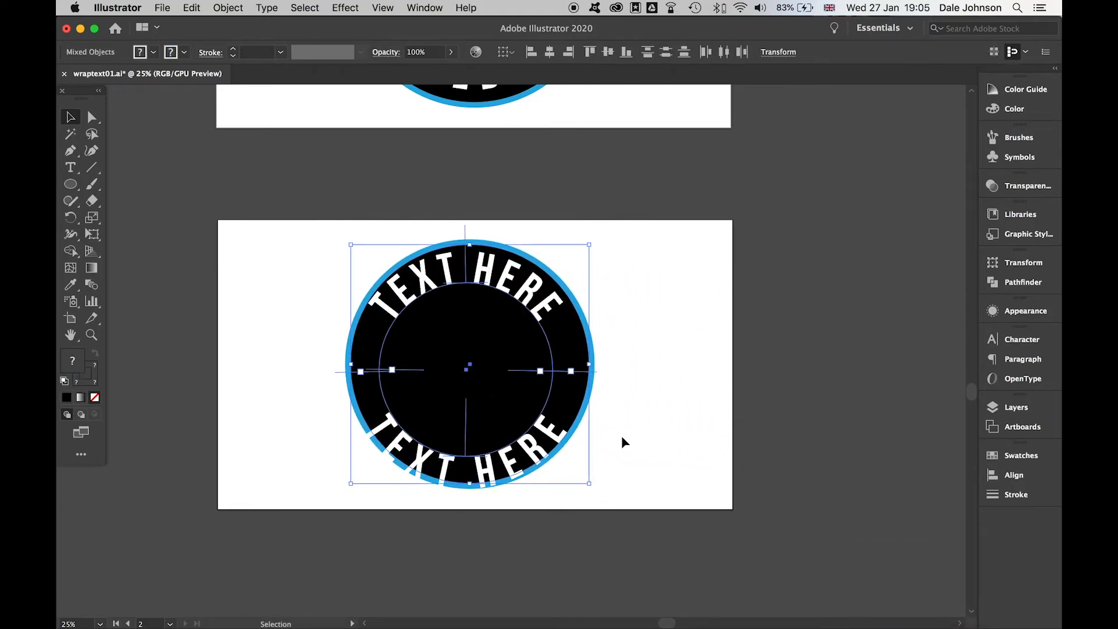
{"action": "left_click", "coordinate": [1012, 474]}
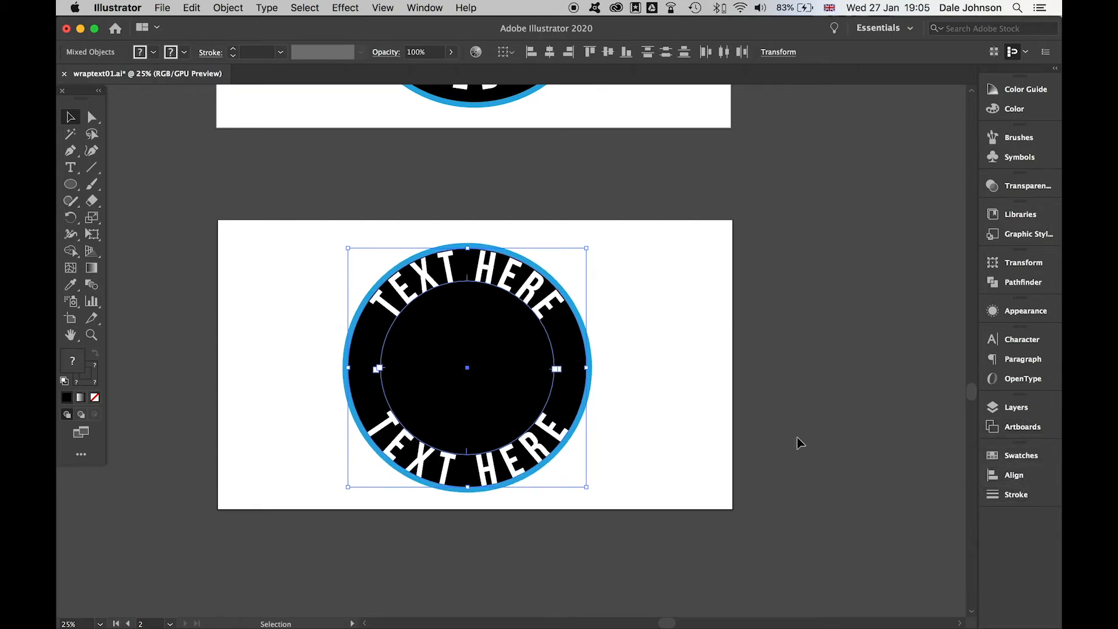
{"action": "left_click", "coordinate": [442, 278]}
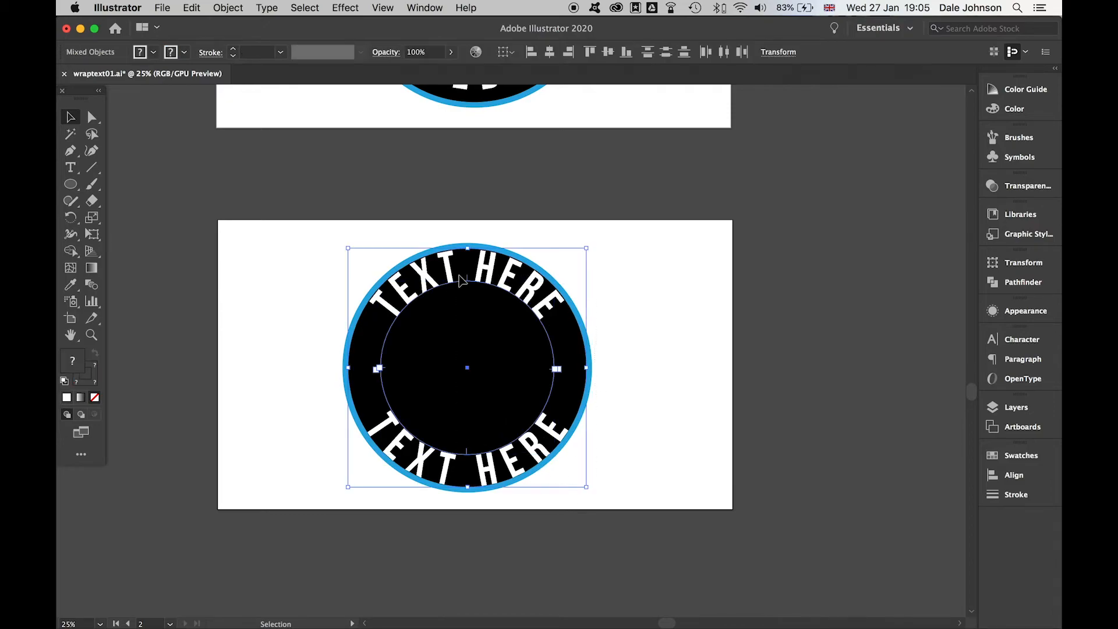
{"action": "left_click", "coordinate": [467, 270]}
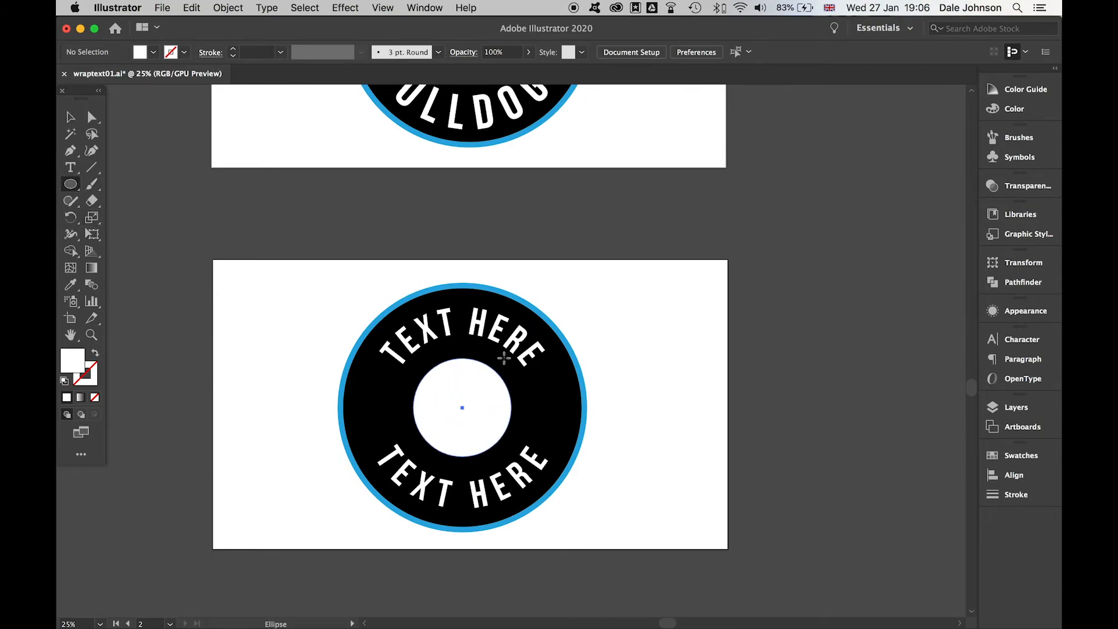
{"action": "left_click", "coordinate": [461, 407]}
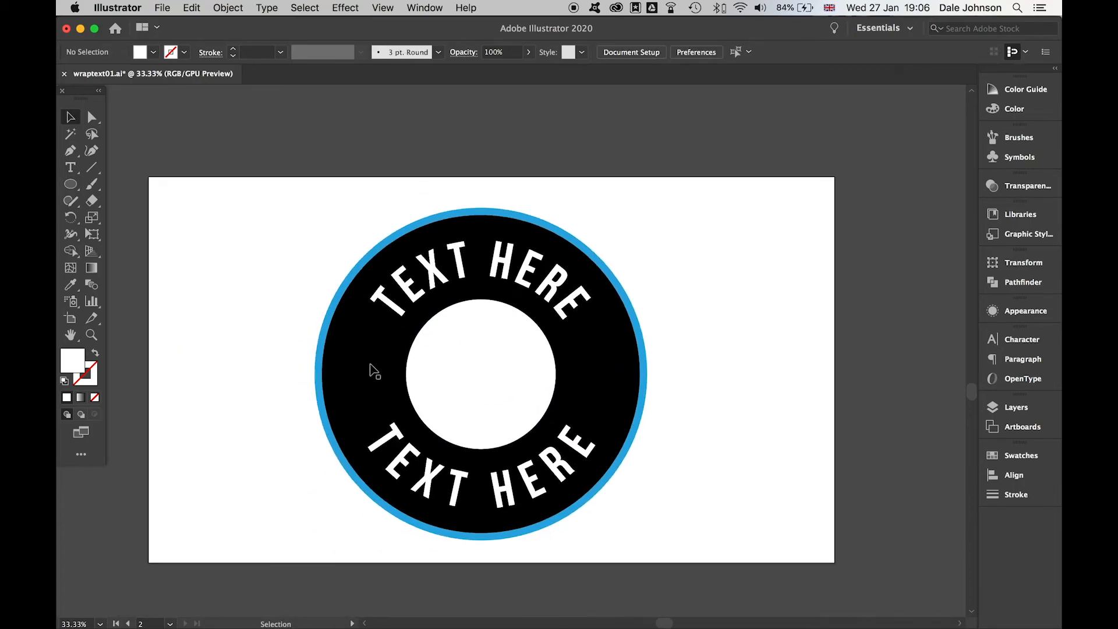
{"action": "left_click", "coordinate": [70, 167]}
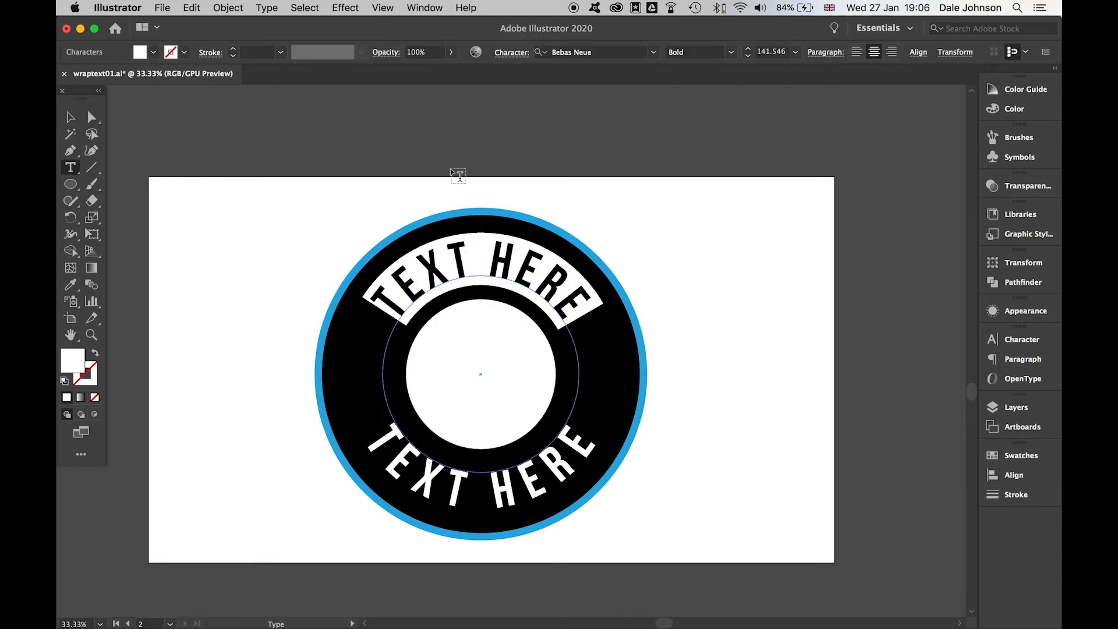
Step: Replace the top arc's TEXT HERE placeholder with EAST SIDE
{"action": "type", "text": "EAST SI"}
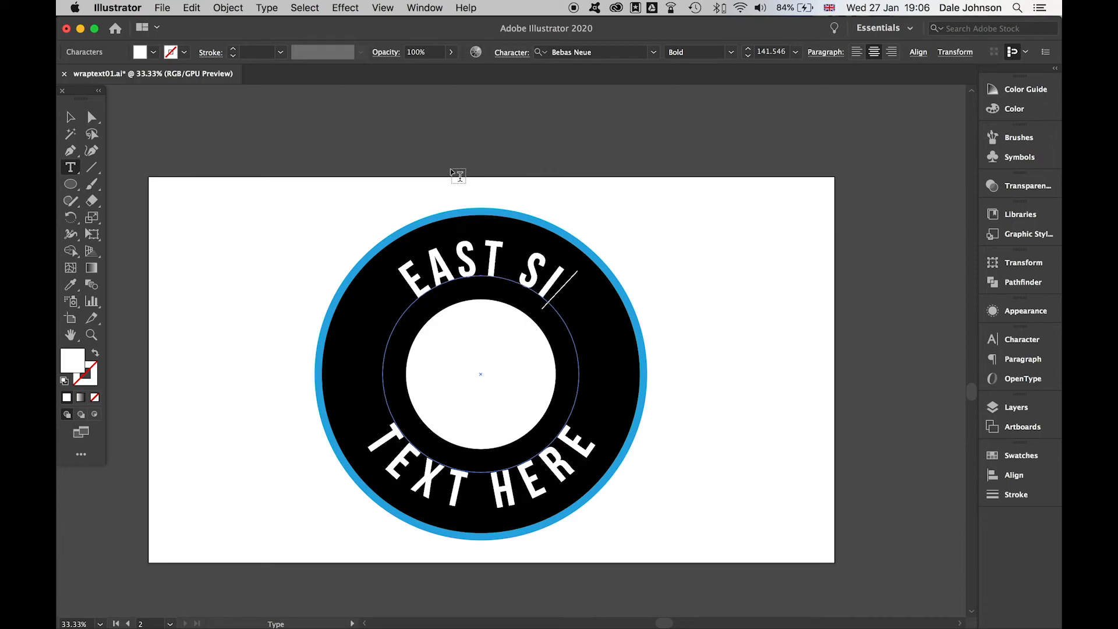
{"action": "type", "text": "DE"}
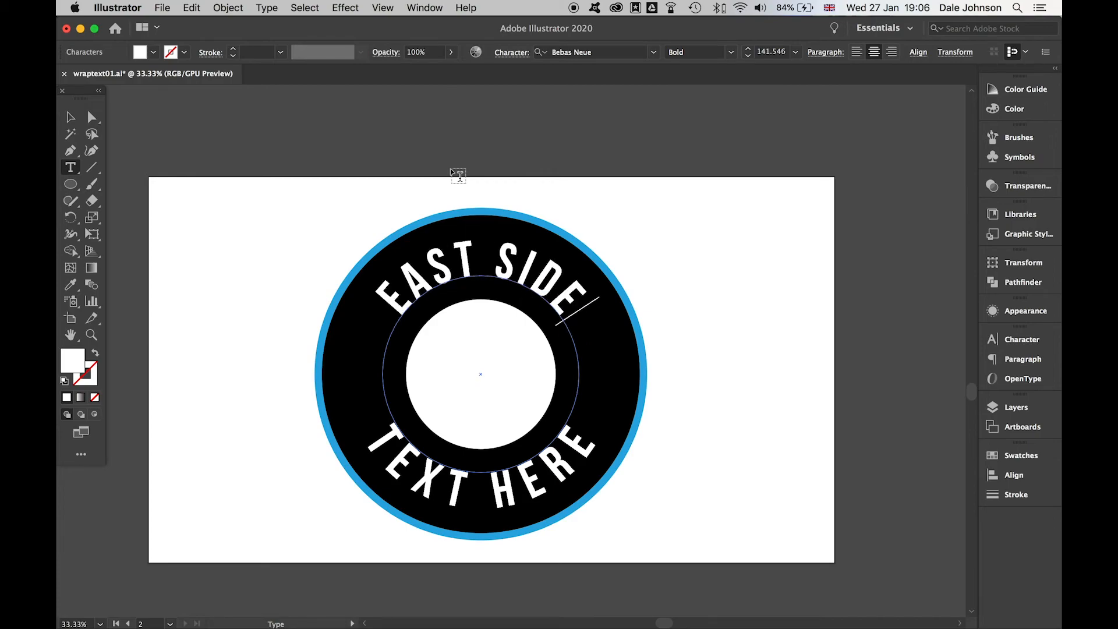